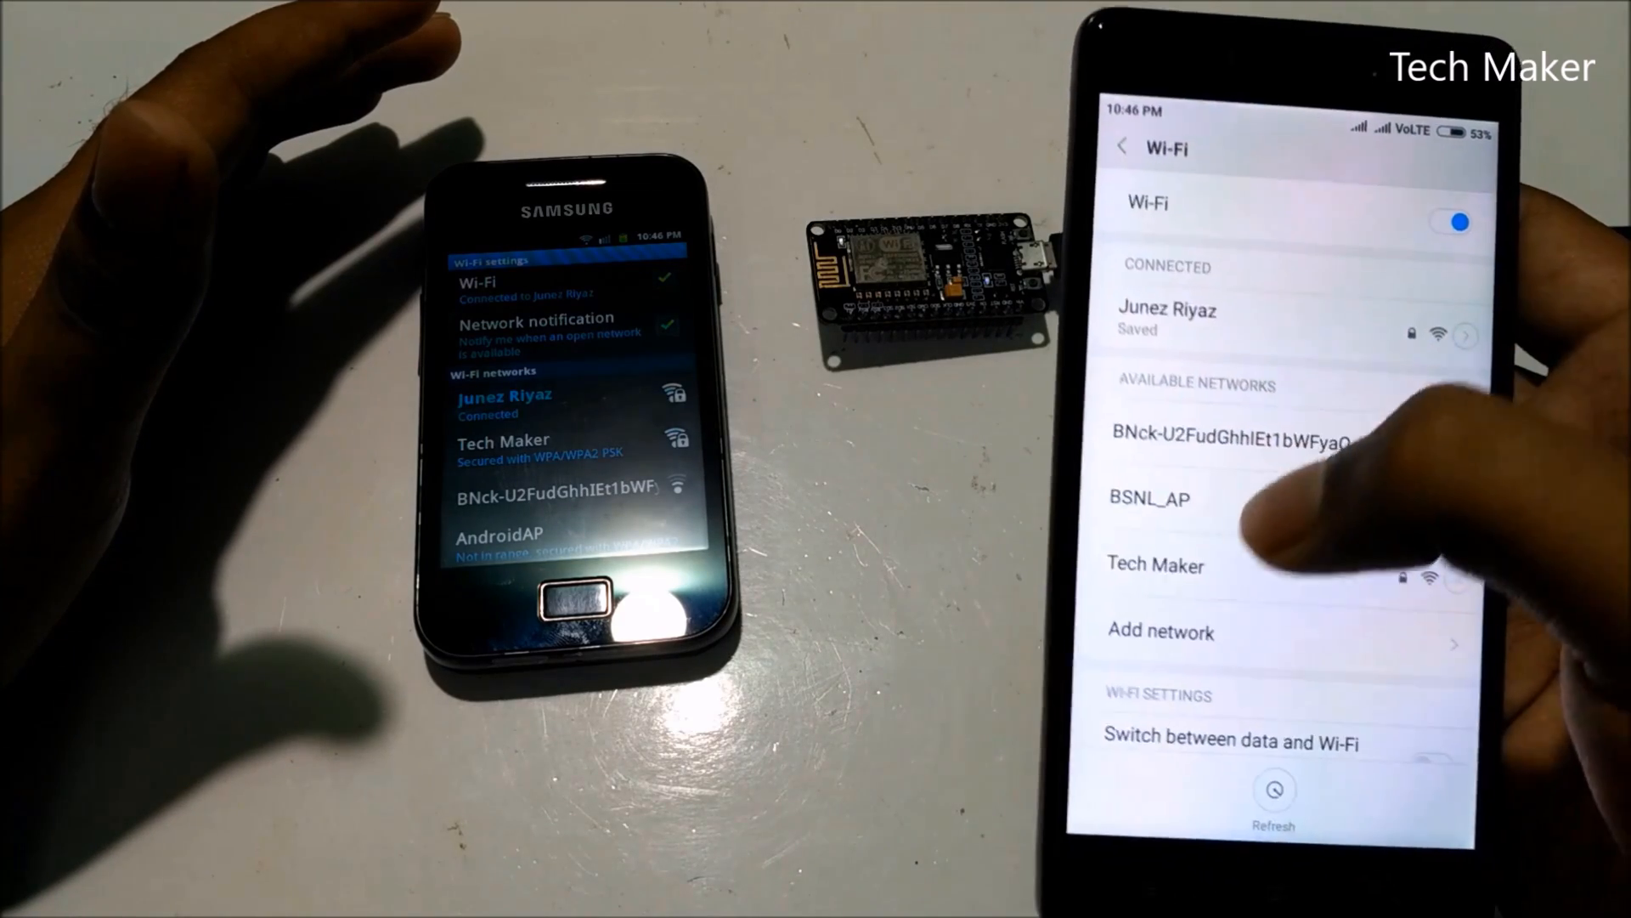
pyautogui.click(1153, 565)
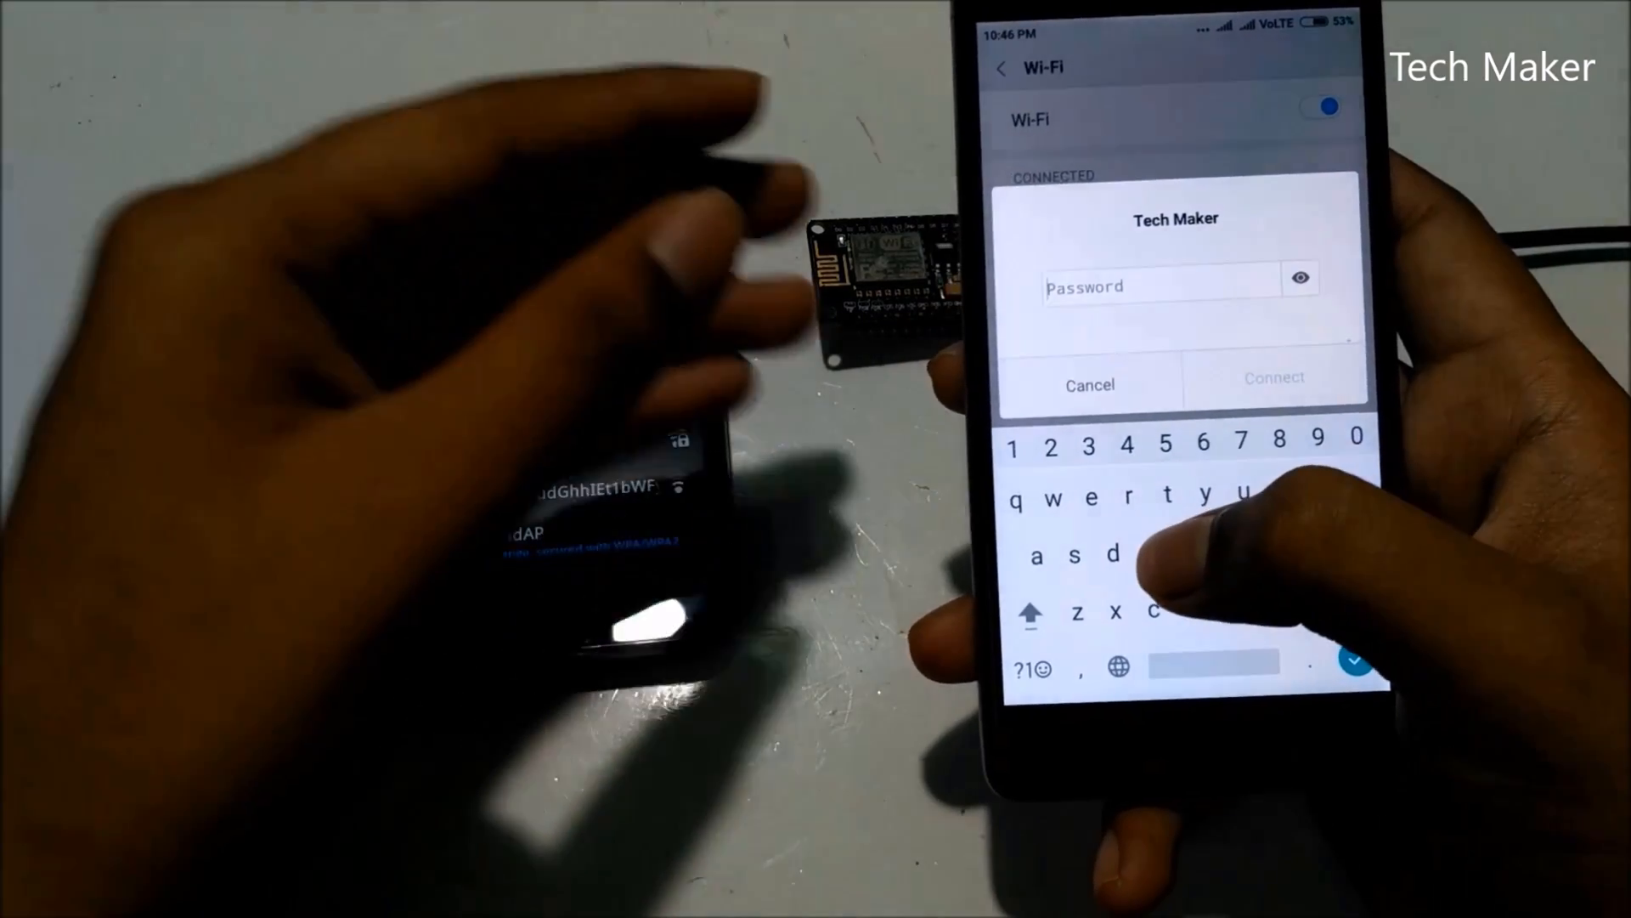
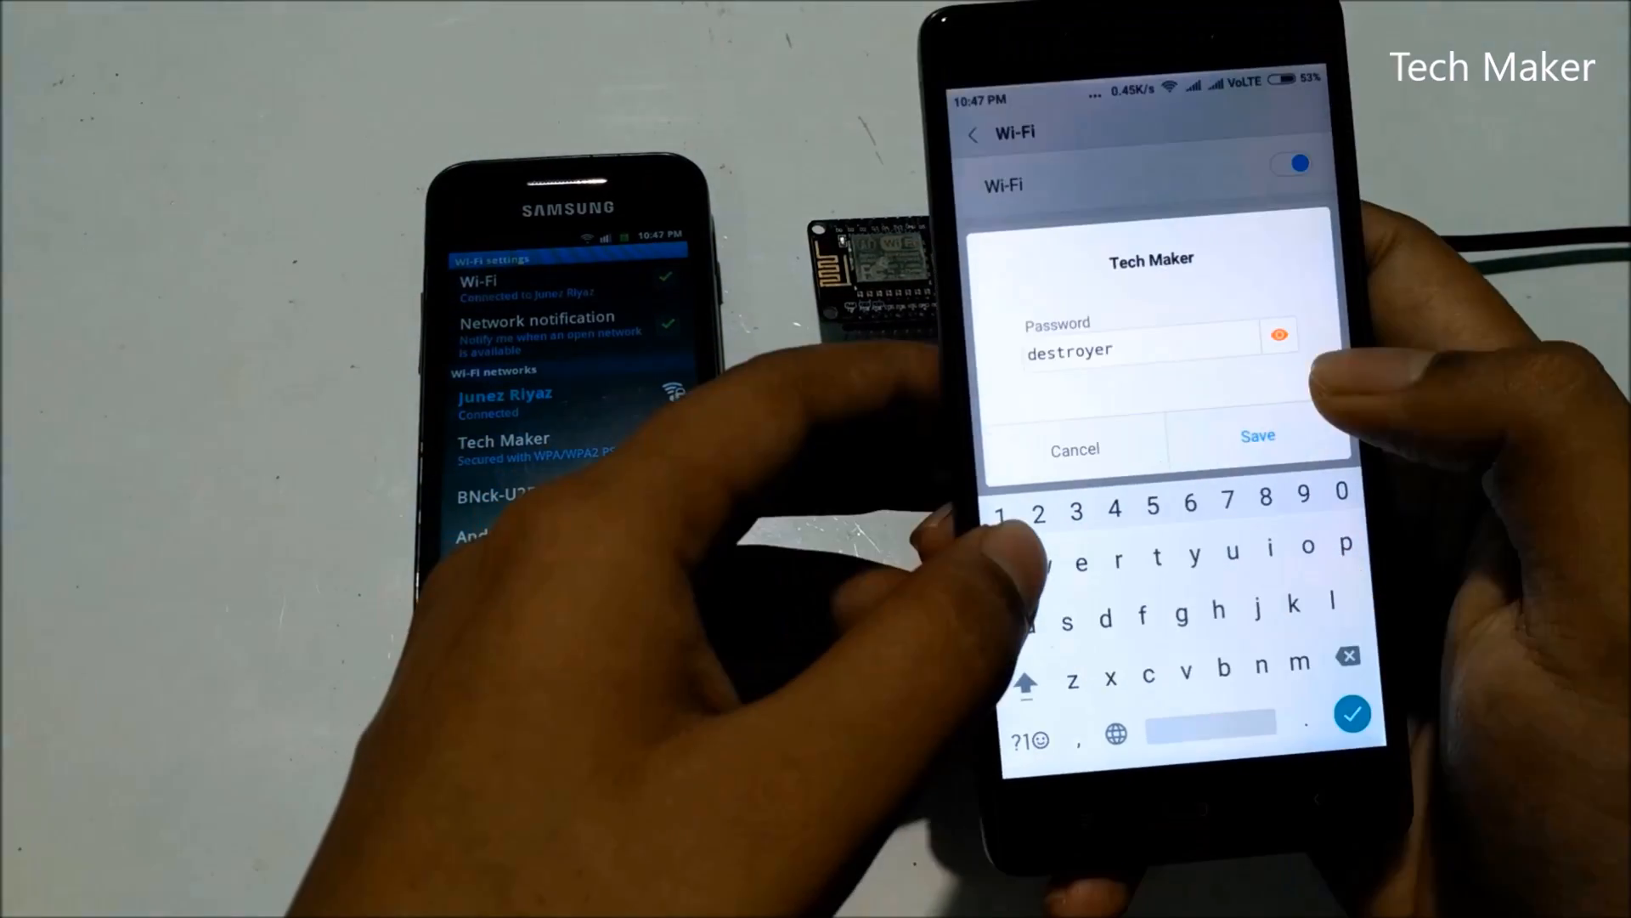
pyautogui.click(1257, 436)
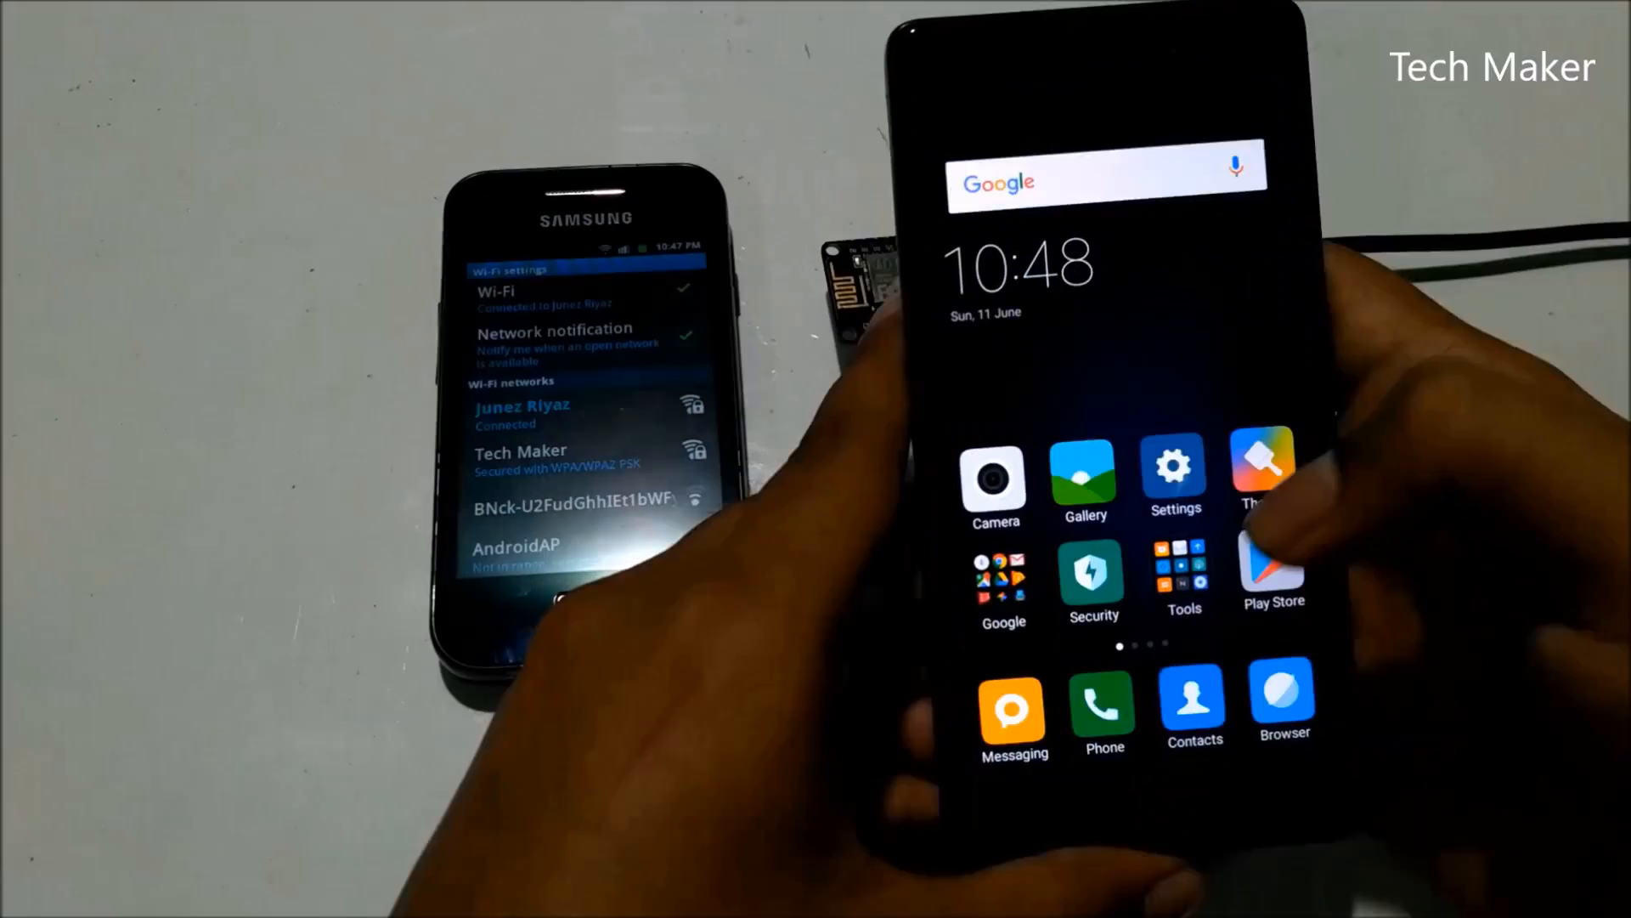
# Load 192.168.4.1 in Mi Browser and scroll through the Deauther WARNING page
pyautogui.click(1283, 703)
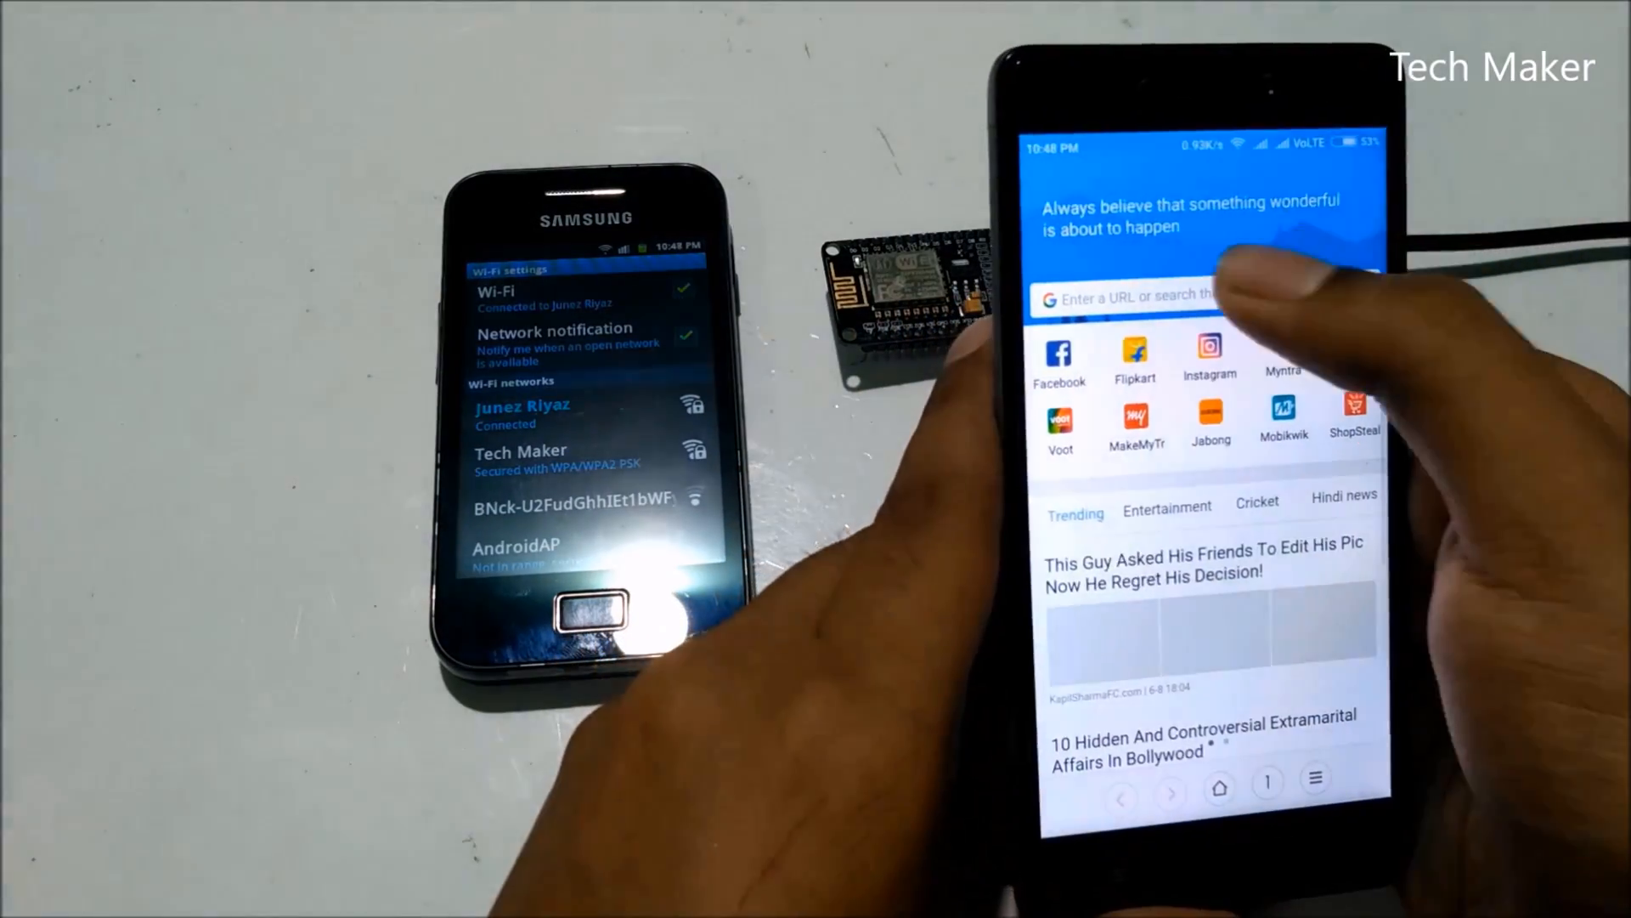
pyautogui.click(1144, 296)
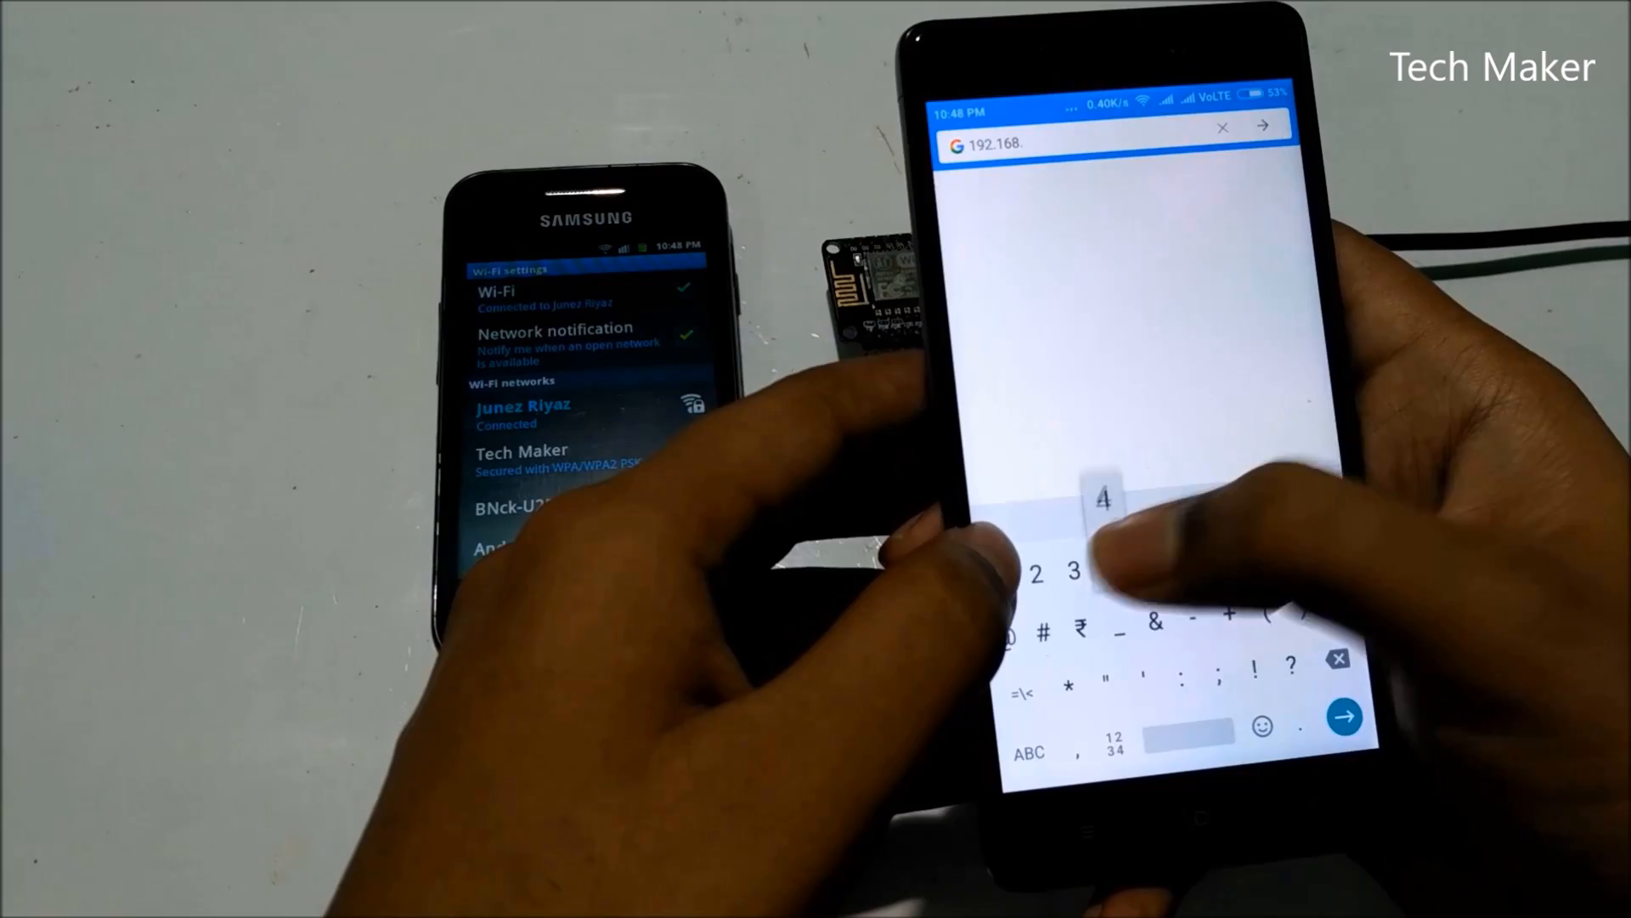
pyautogui.write('4.1')
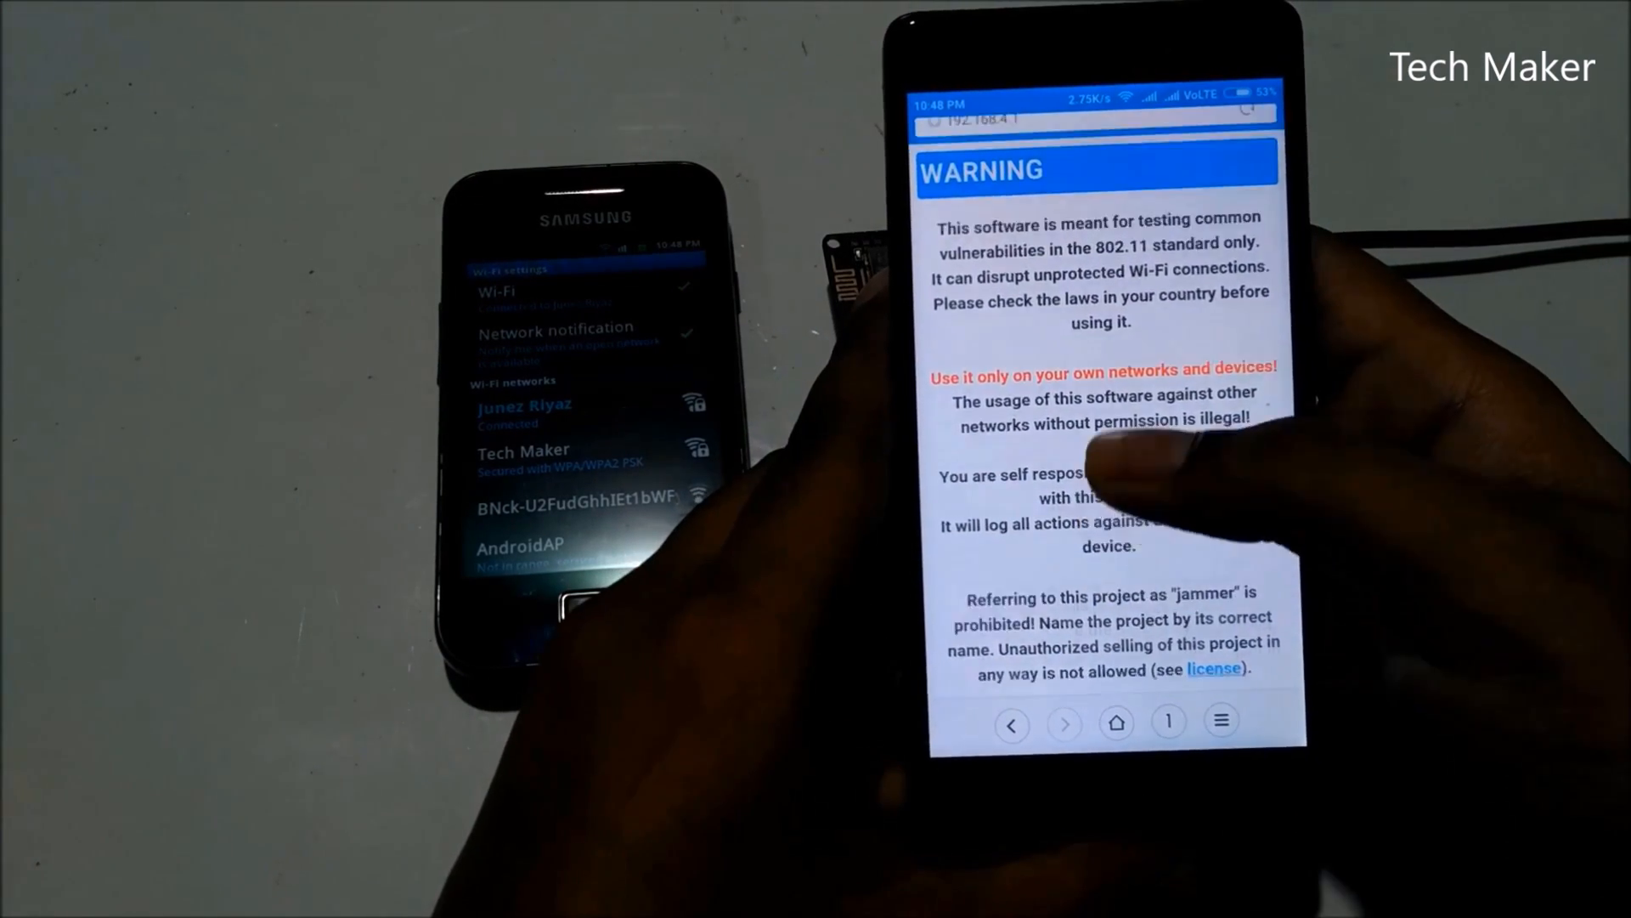
pyautogui.scroll(-3)
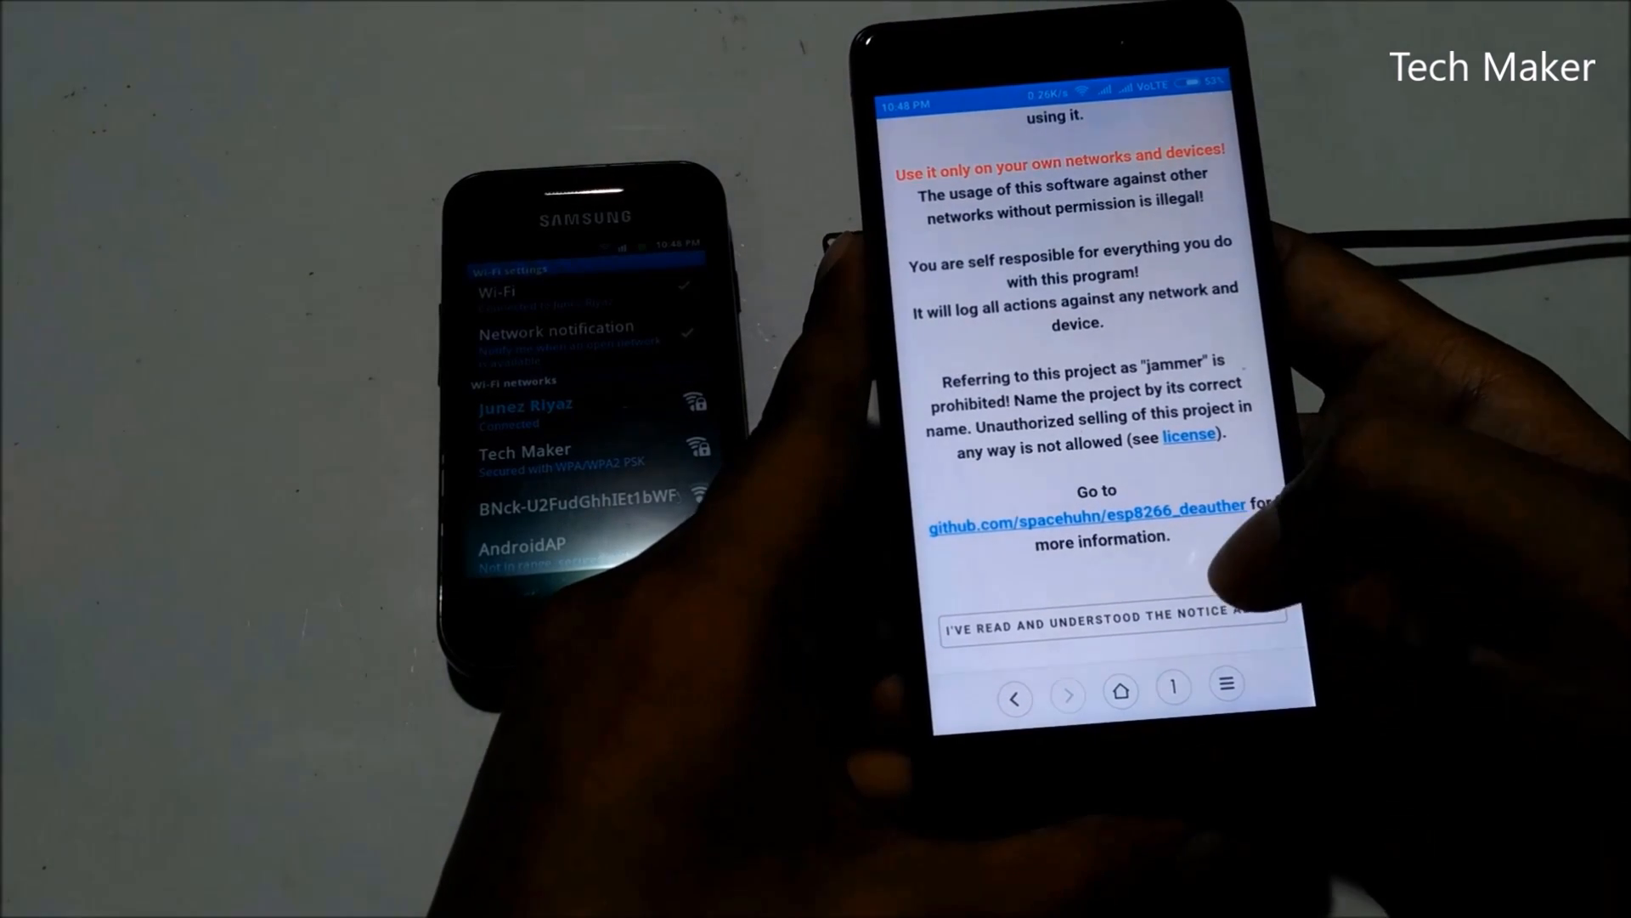
pyautogui.click(1110, 622)
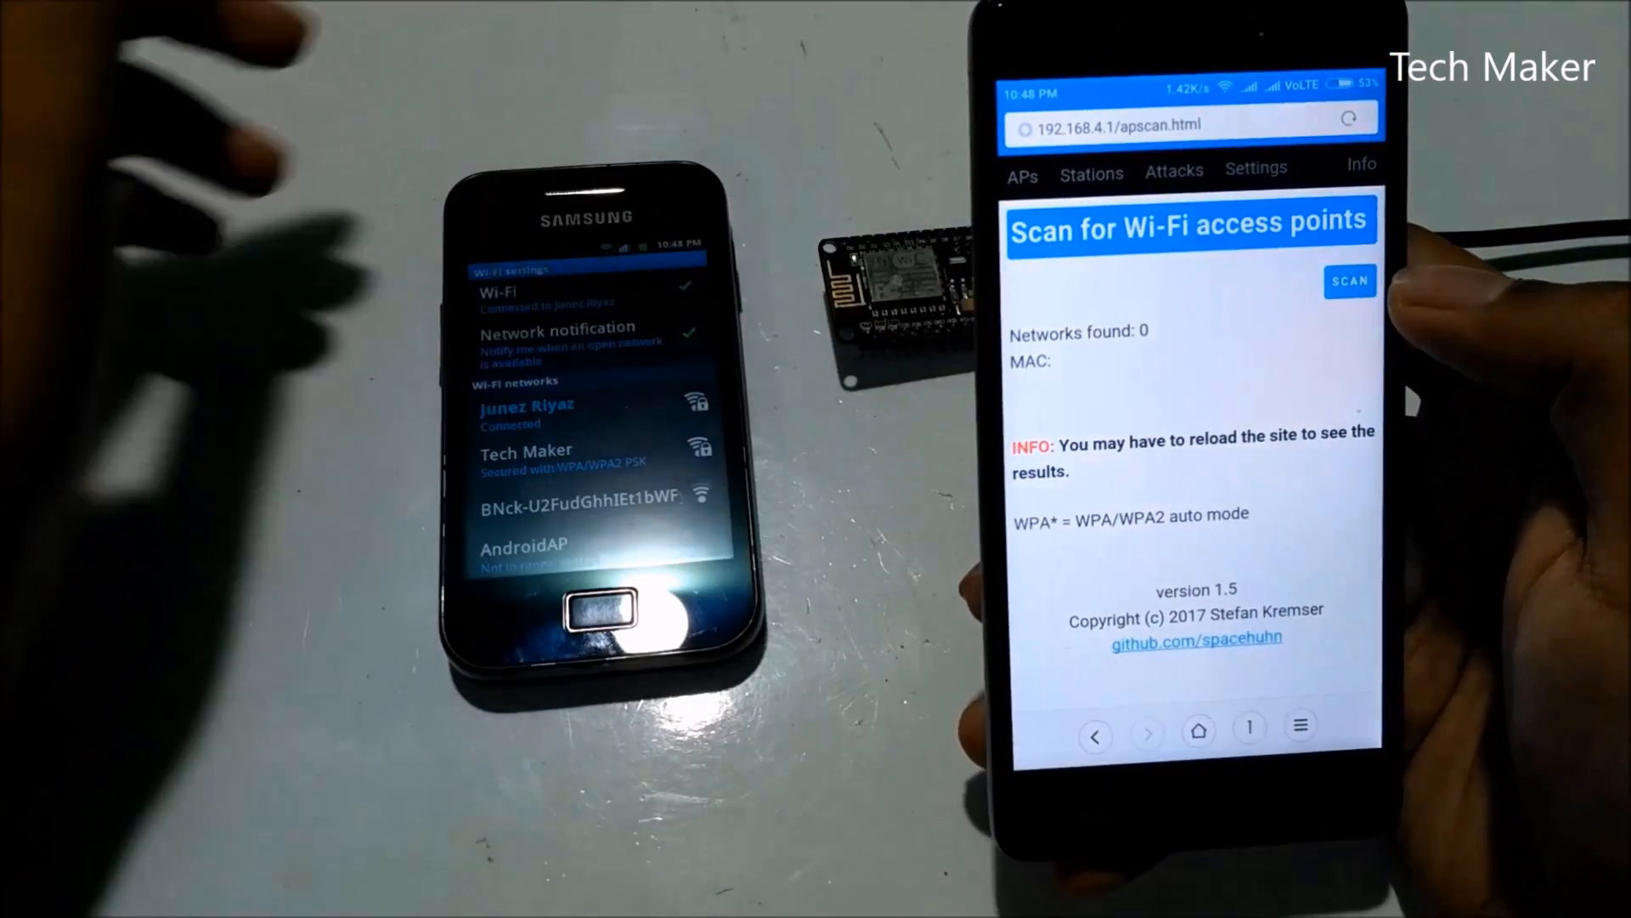
pyautogui.click(1348, 281)
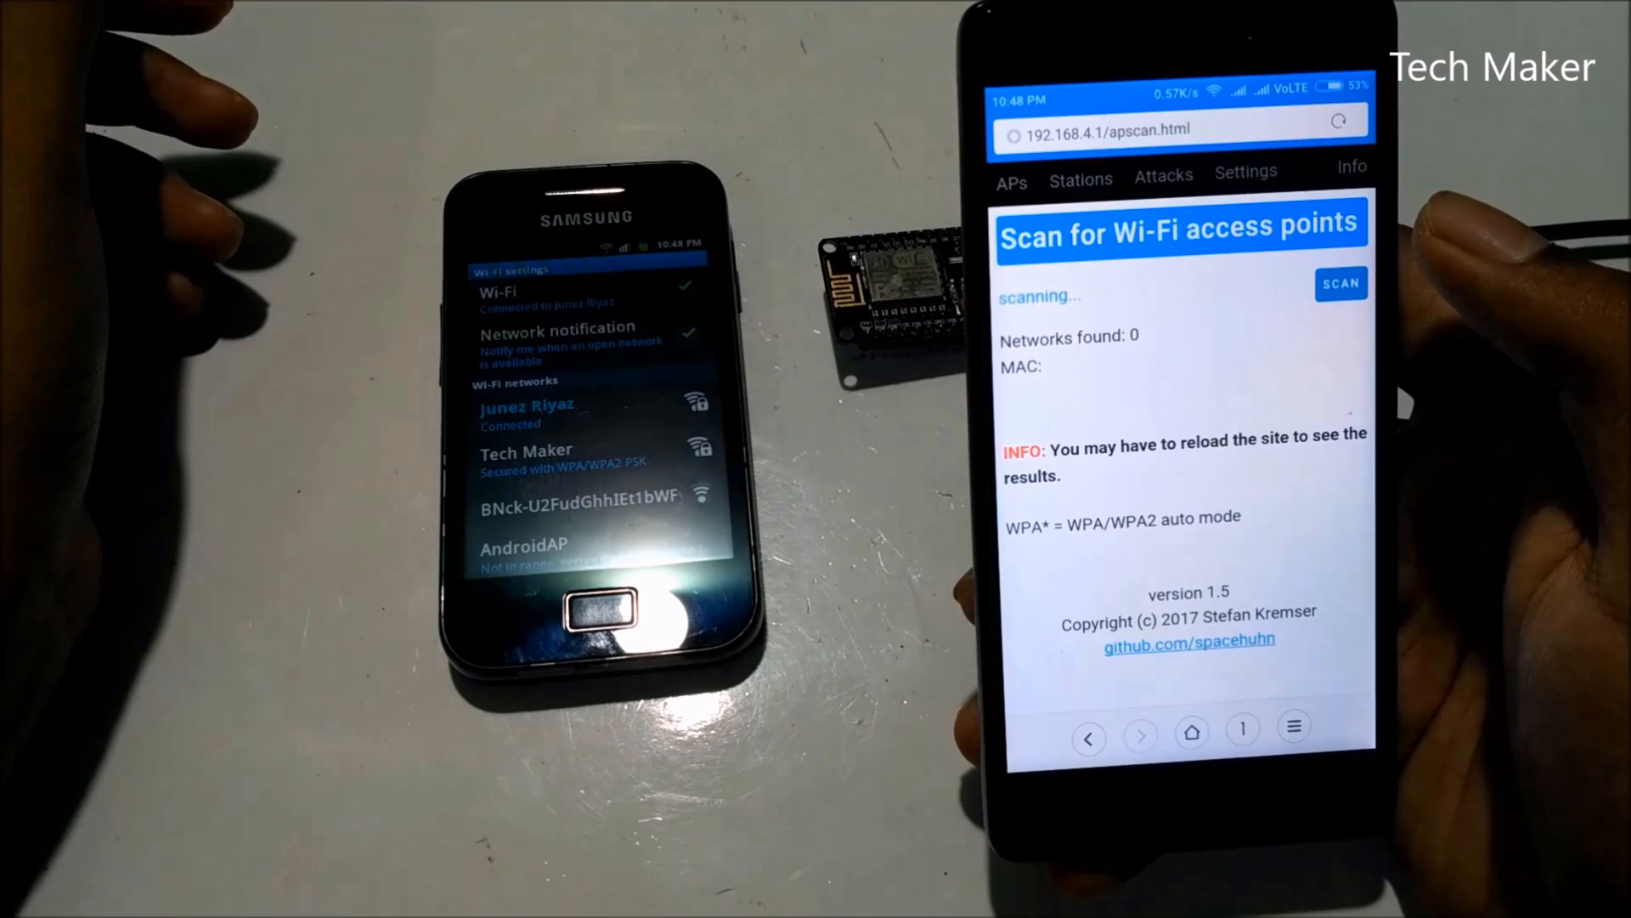
pyautogui.click(1340, 283)
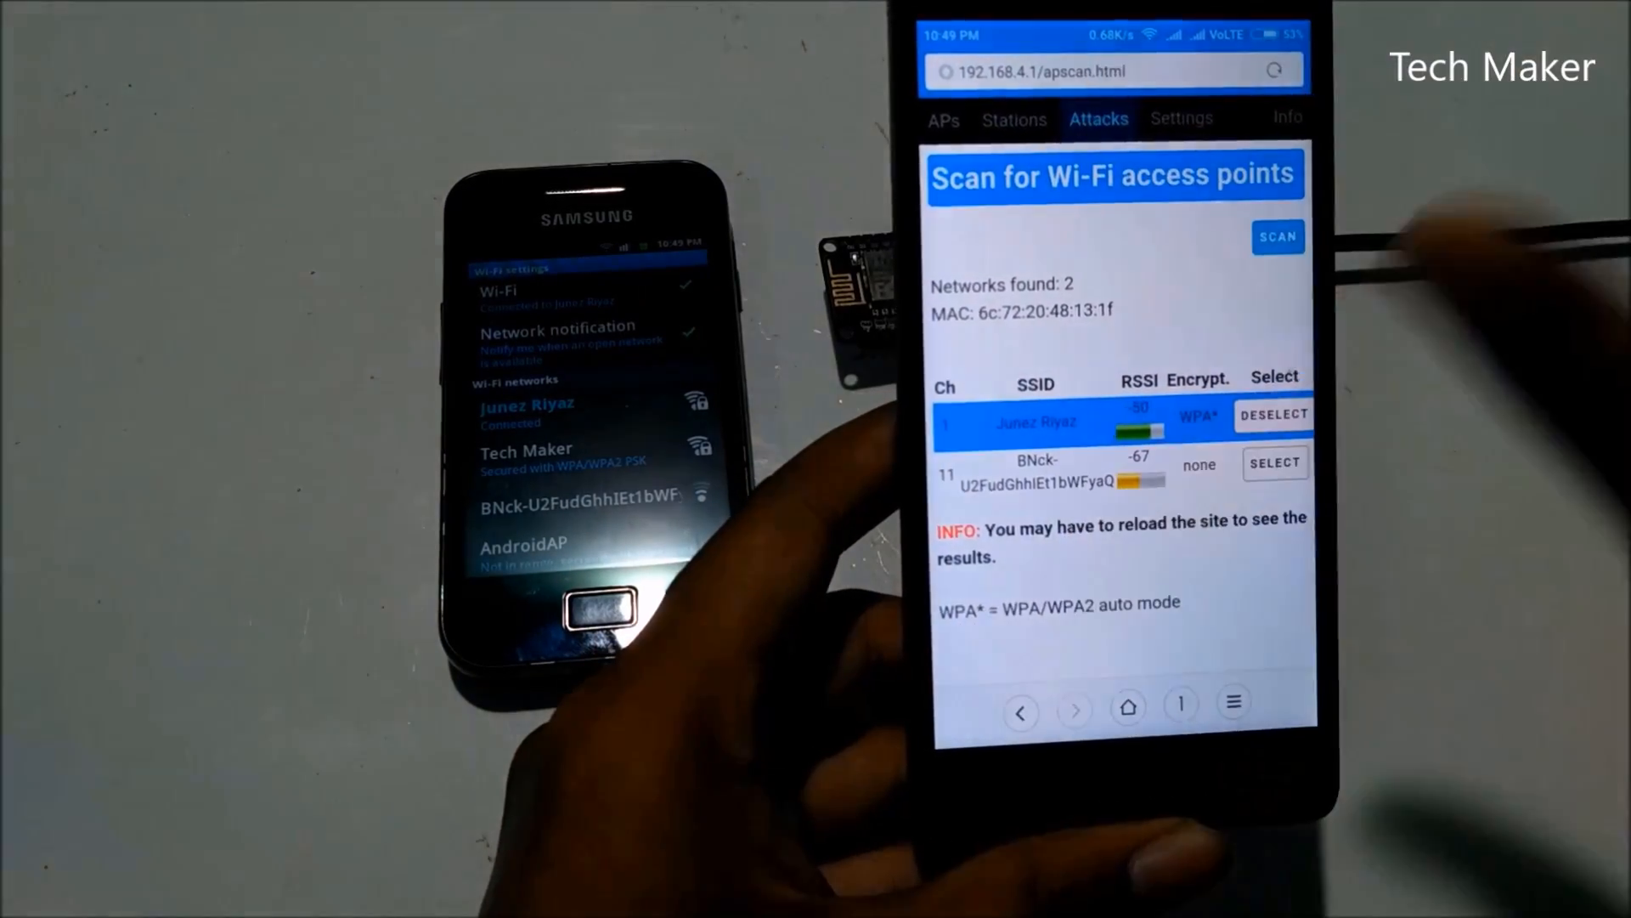
pyautogui.click(1098, 119)
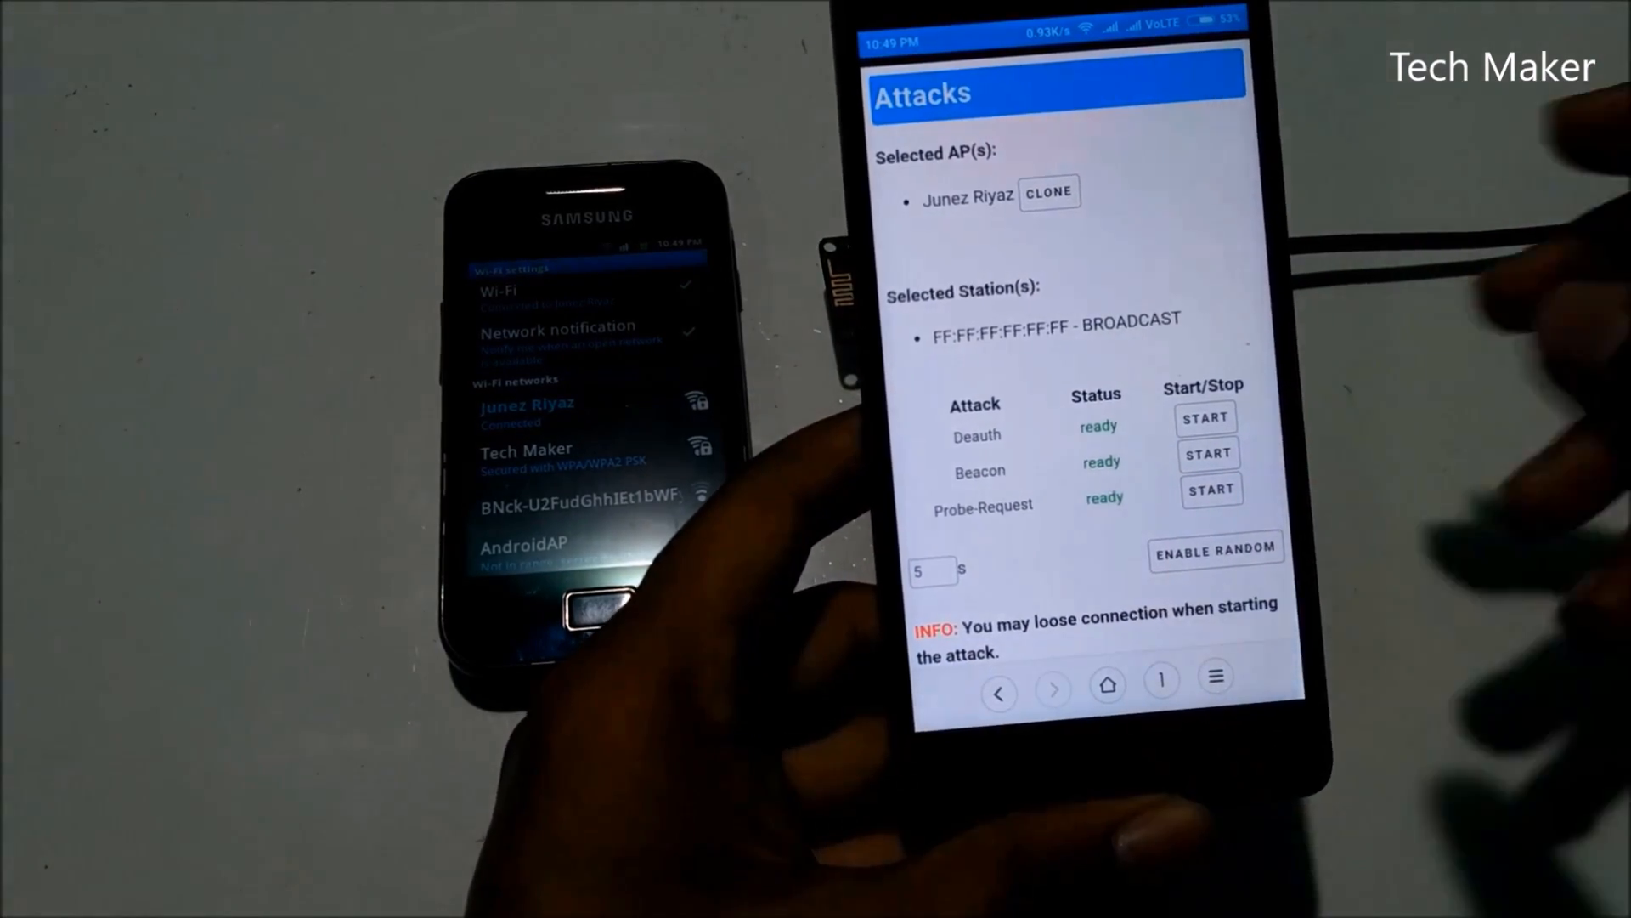
pyautogui.scroll(-3)
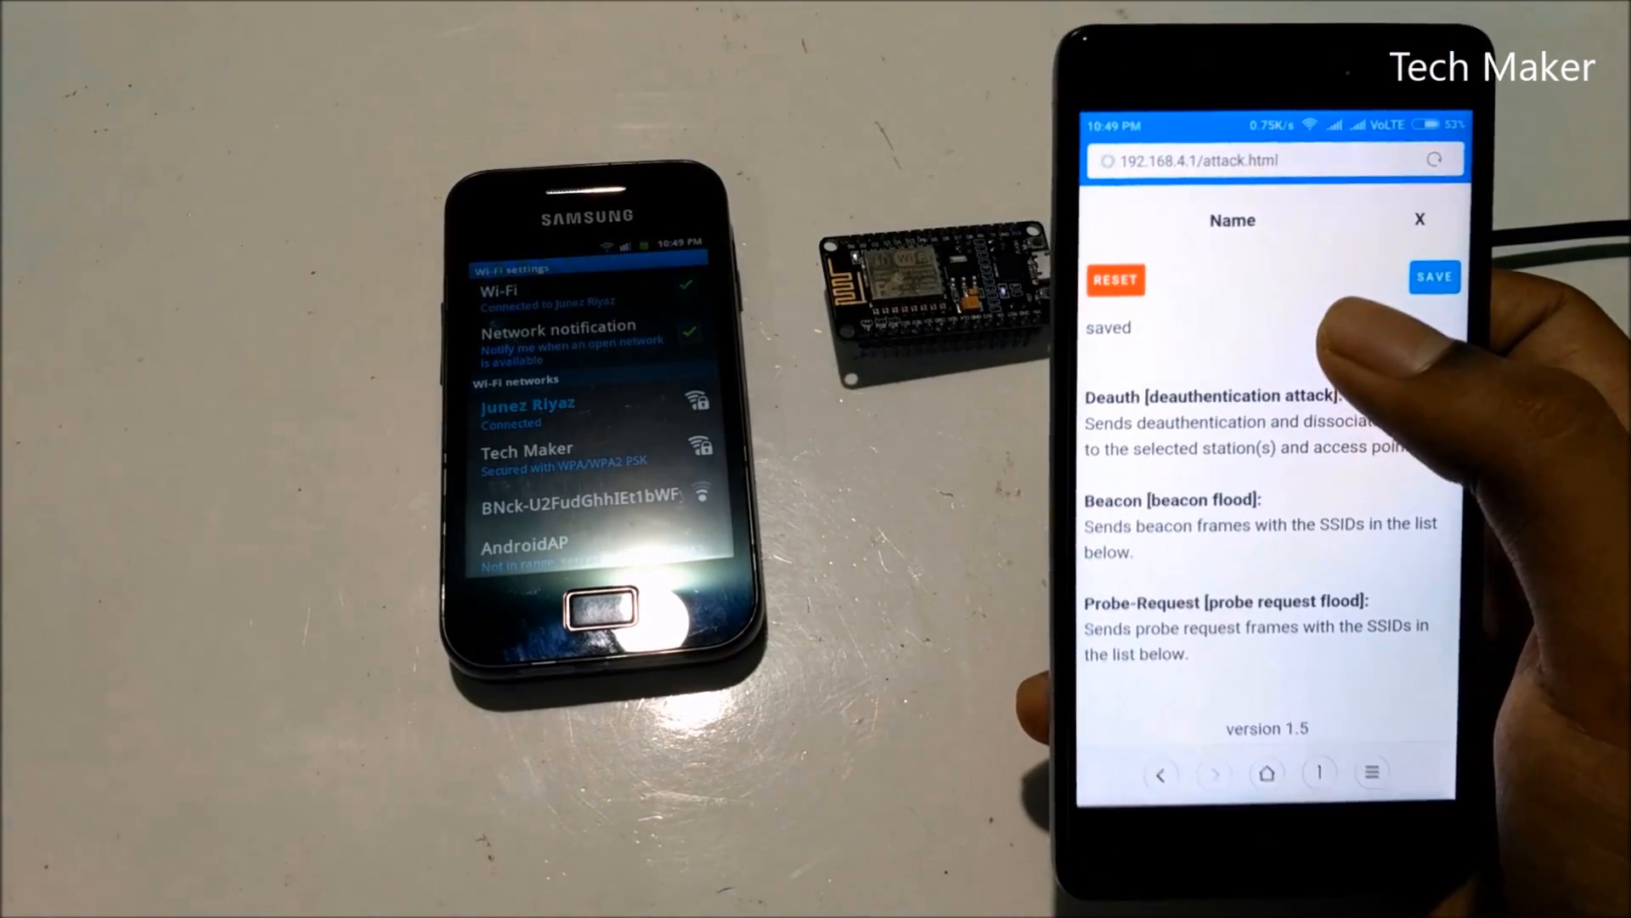
pyautogui.click(1214, 245)
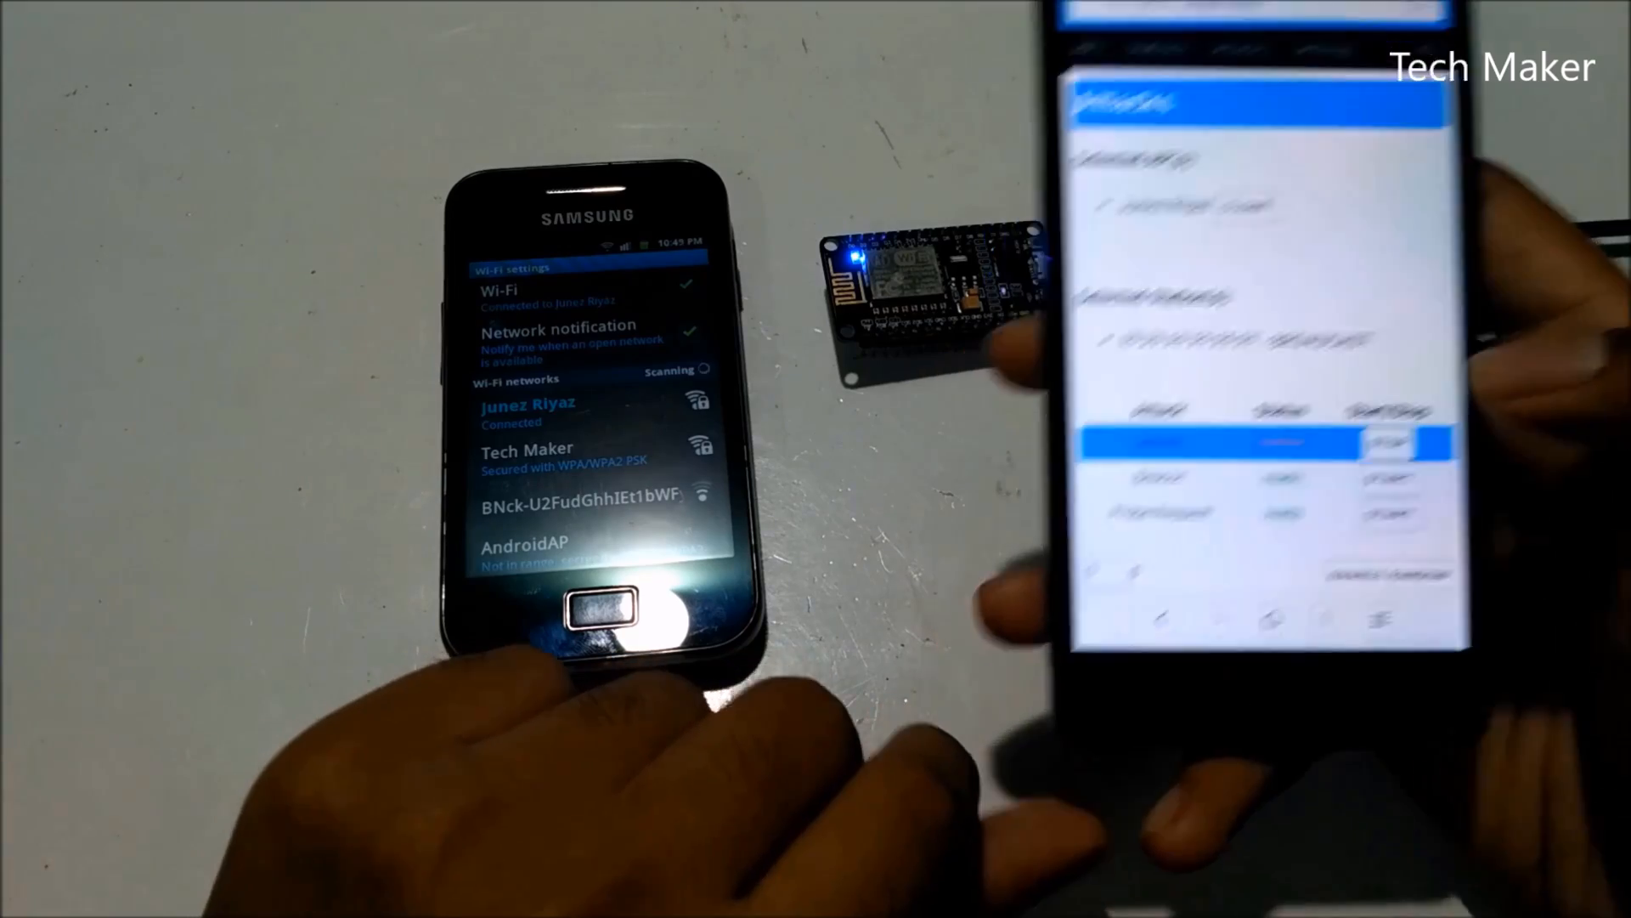
pyautogui.click(1519, 407)
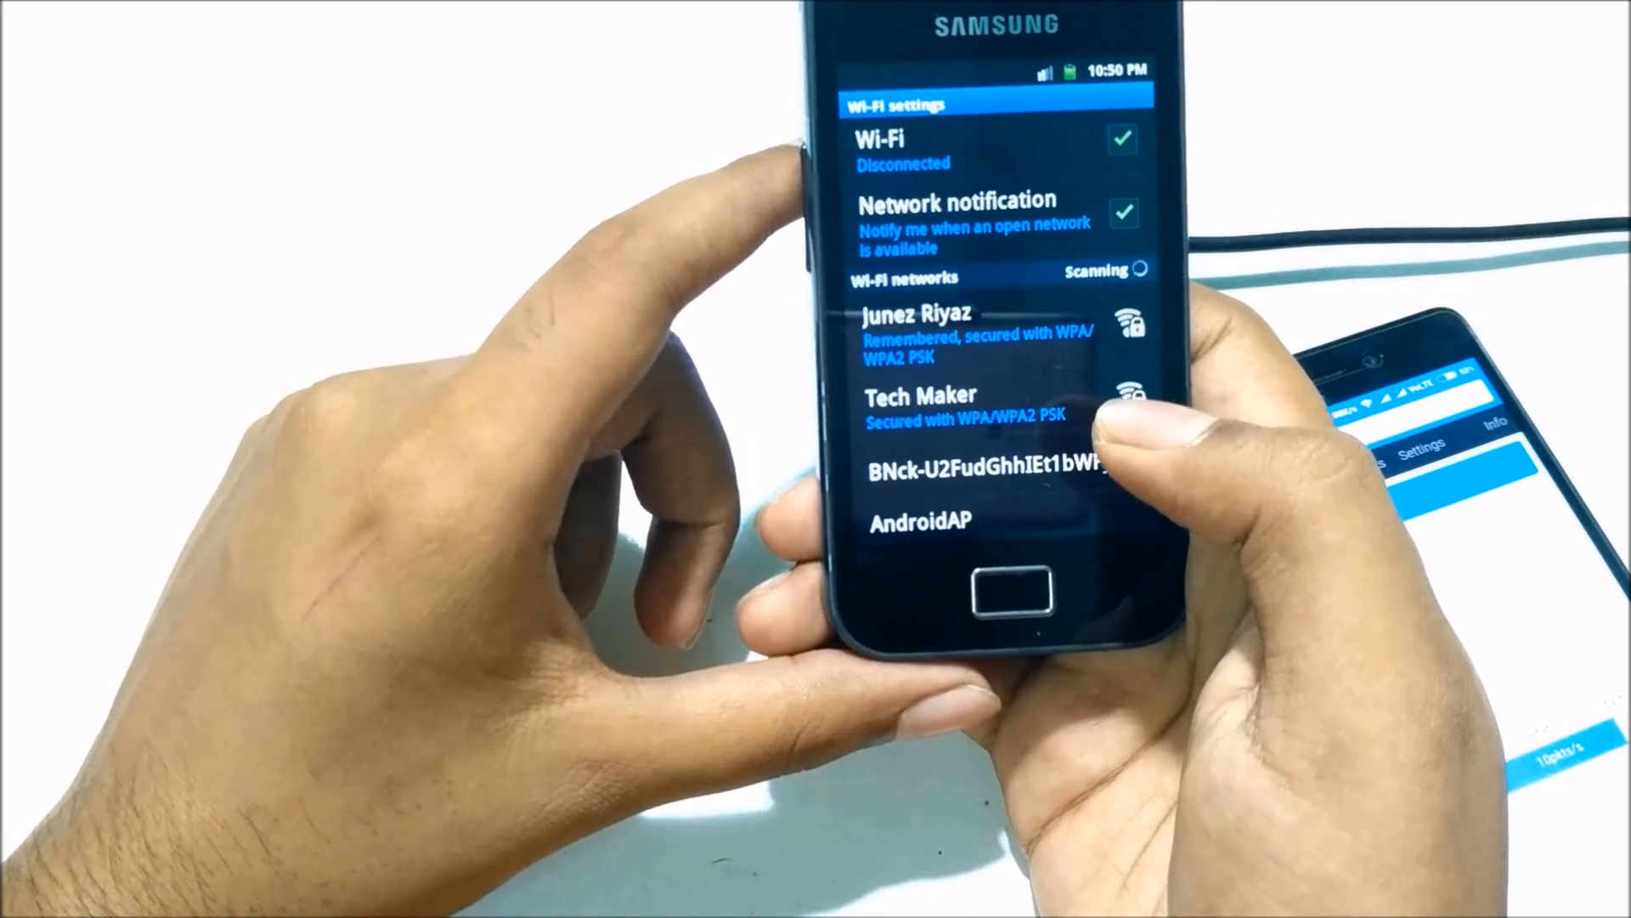
pyautogui.click(916, 323)
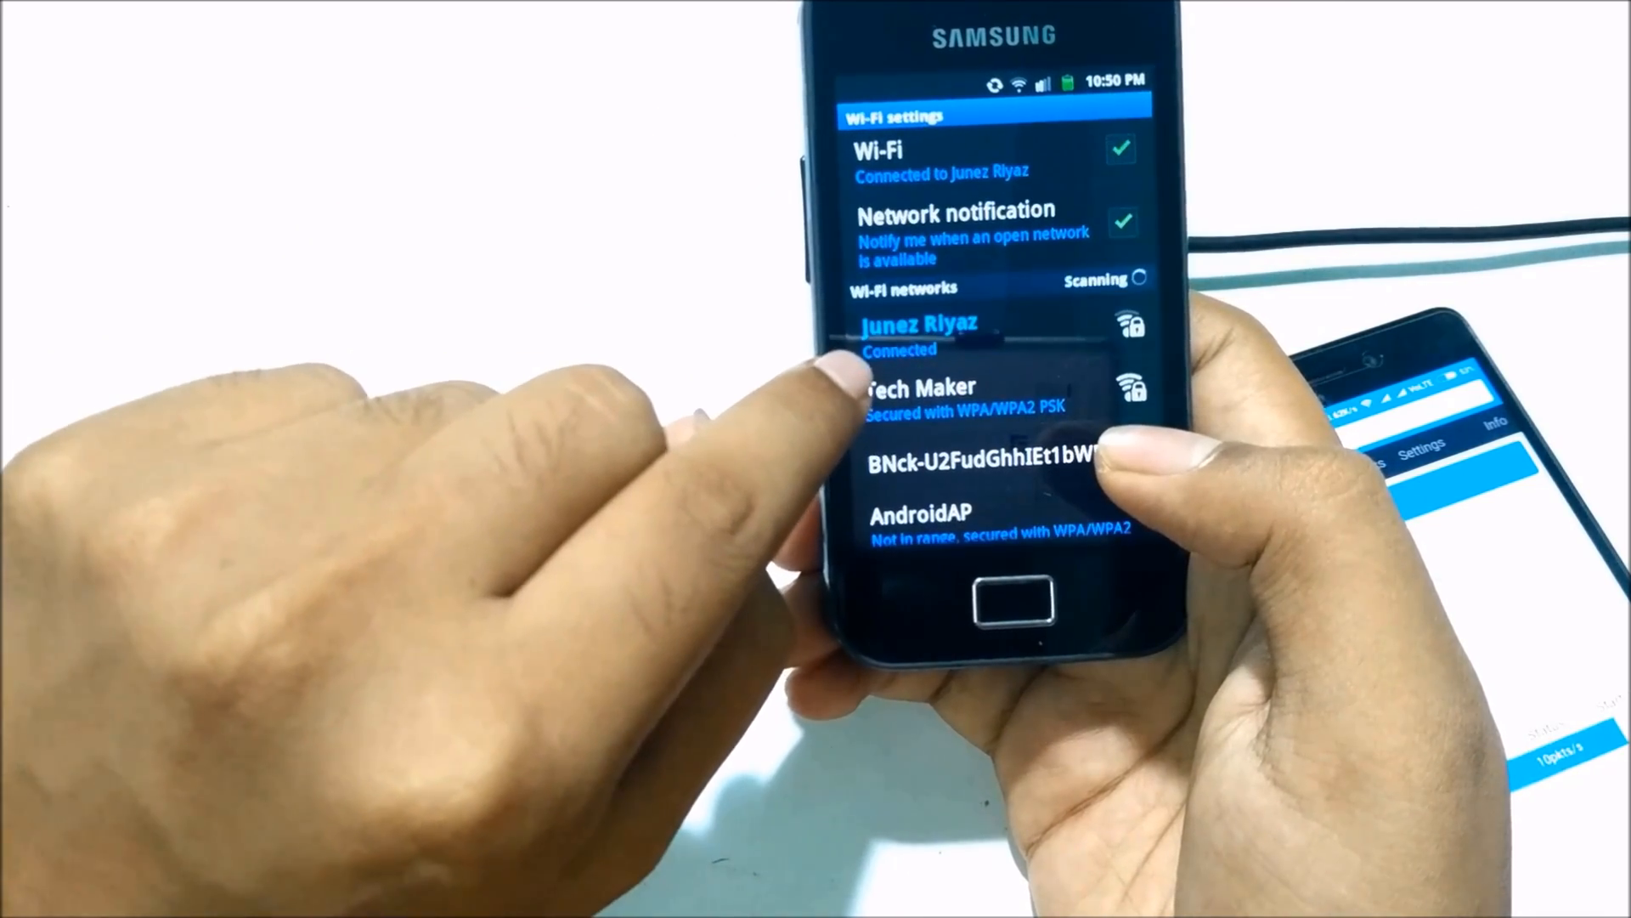
pyautogui.click(920, 334)
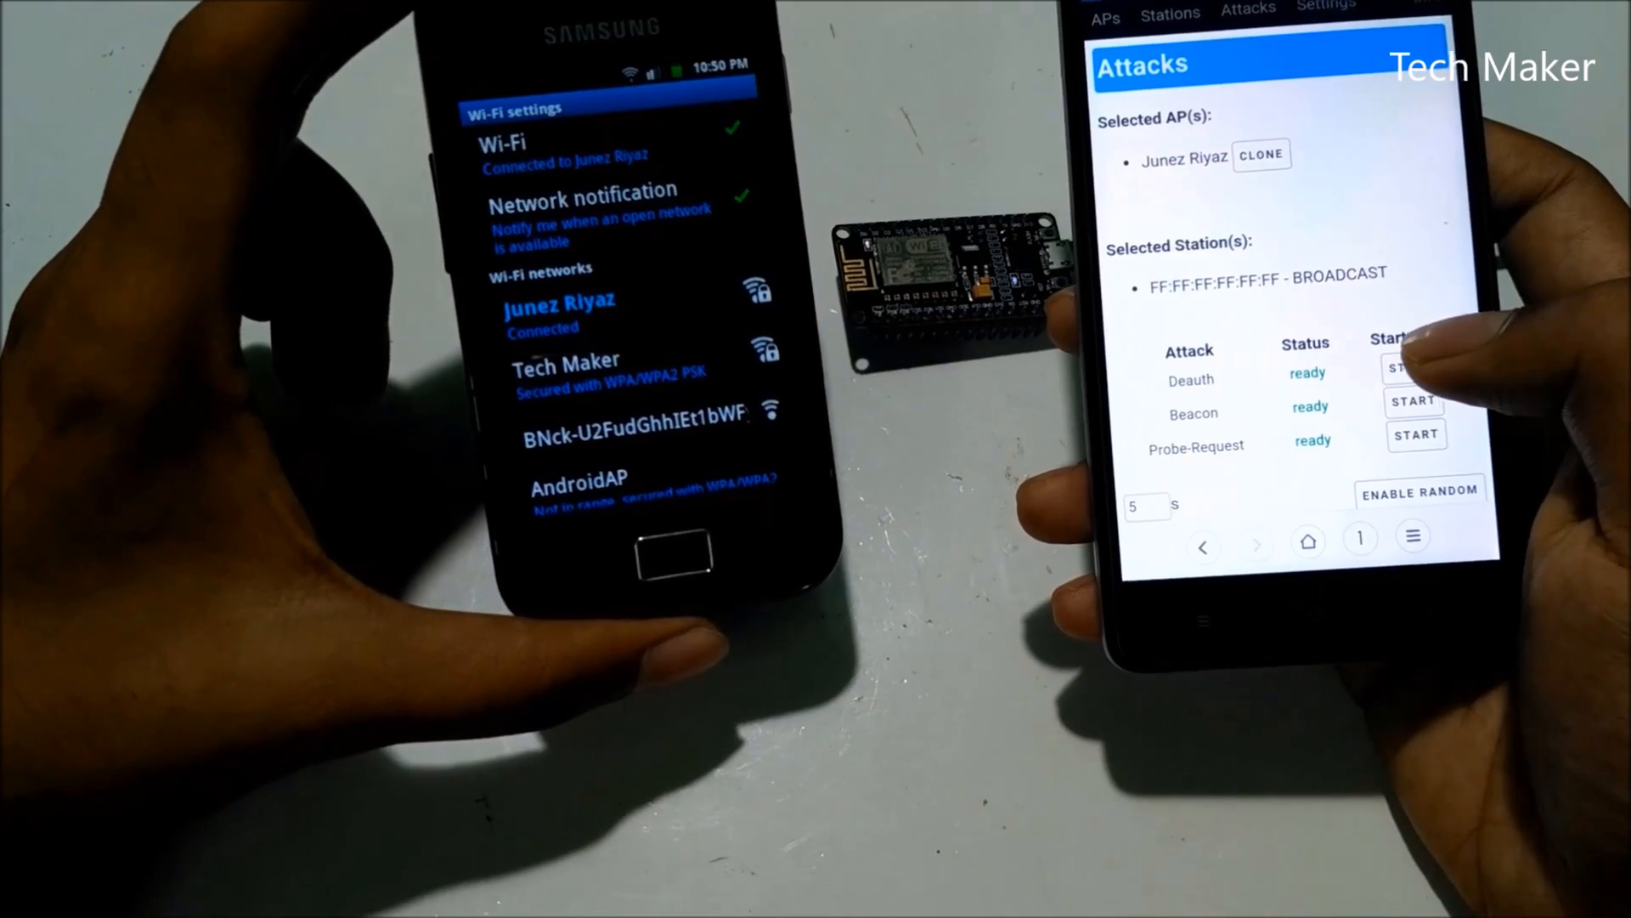
# Rerun and stop the deauth attack, then enable random network names
pyautogui.click(1394, 367)
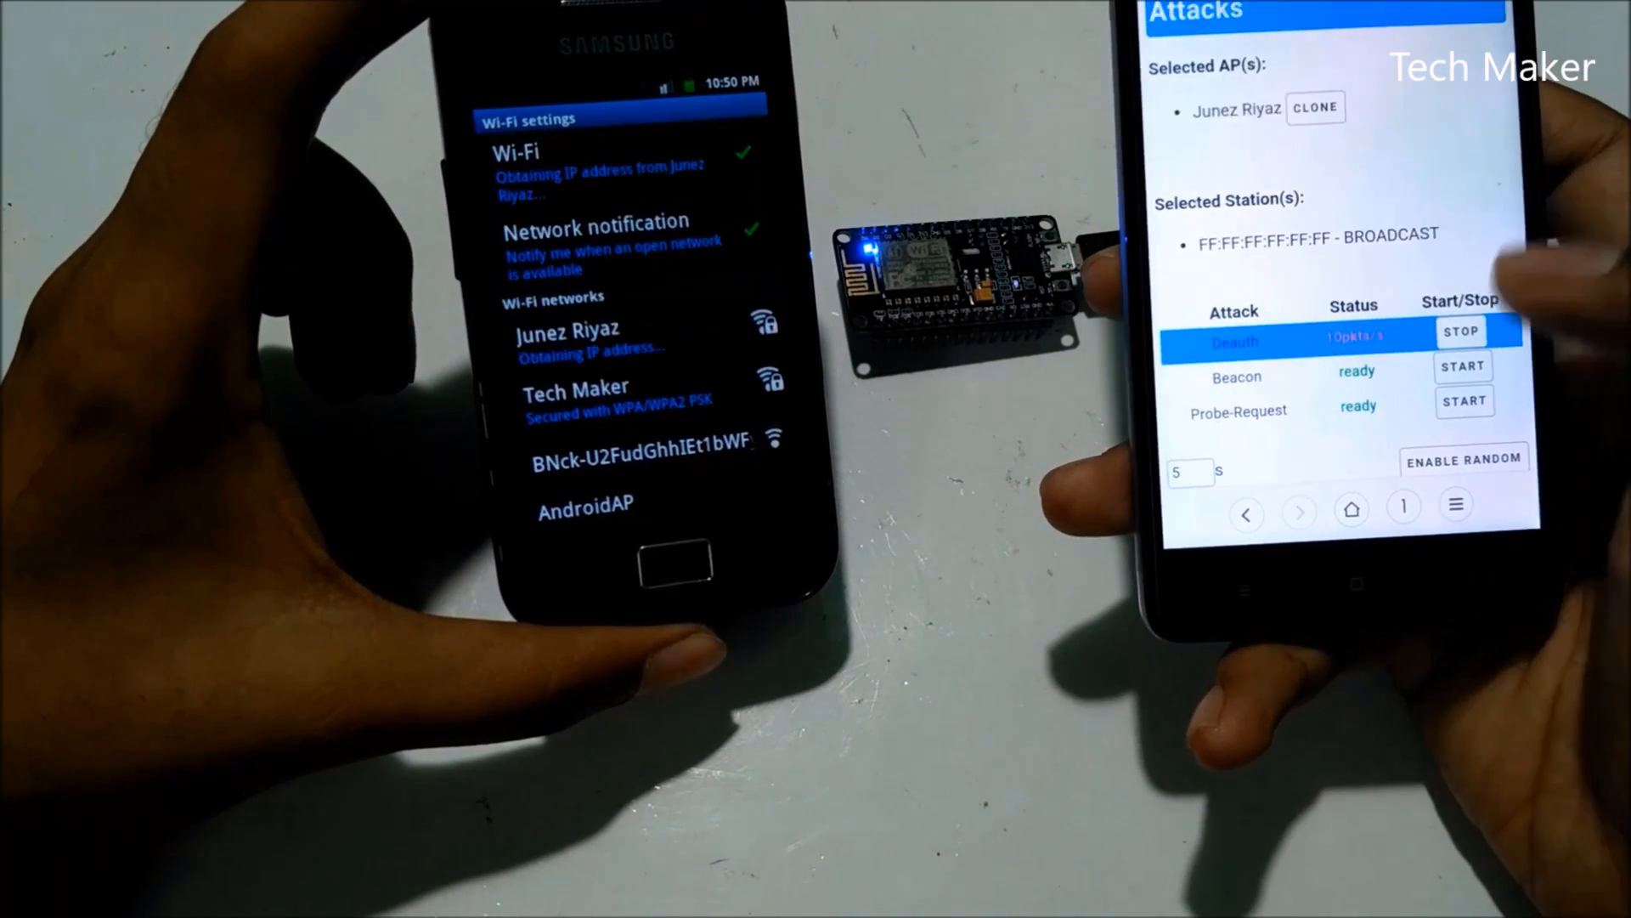
pyautogui.click(1460, 331)
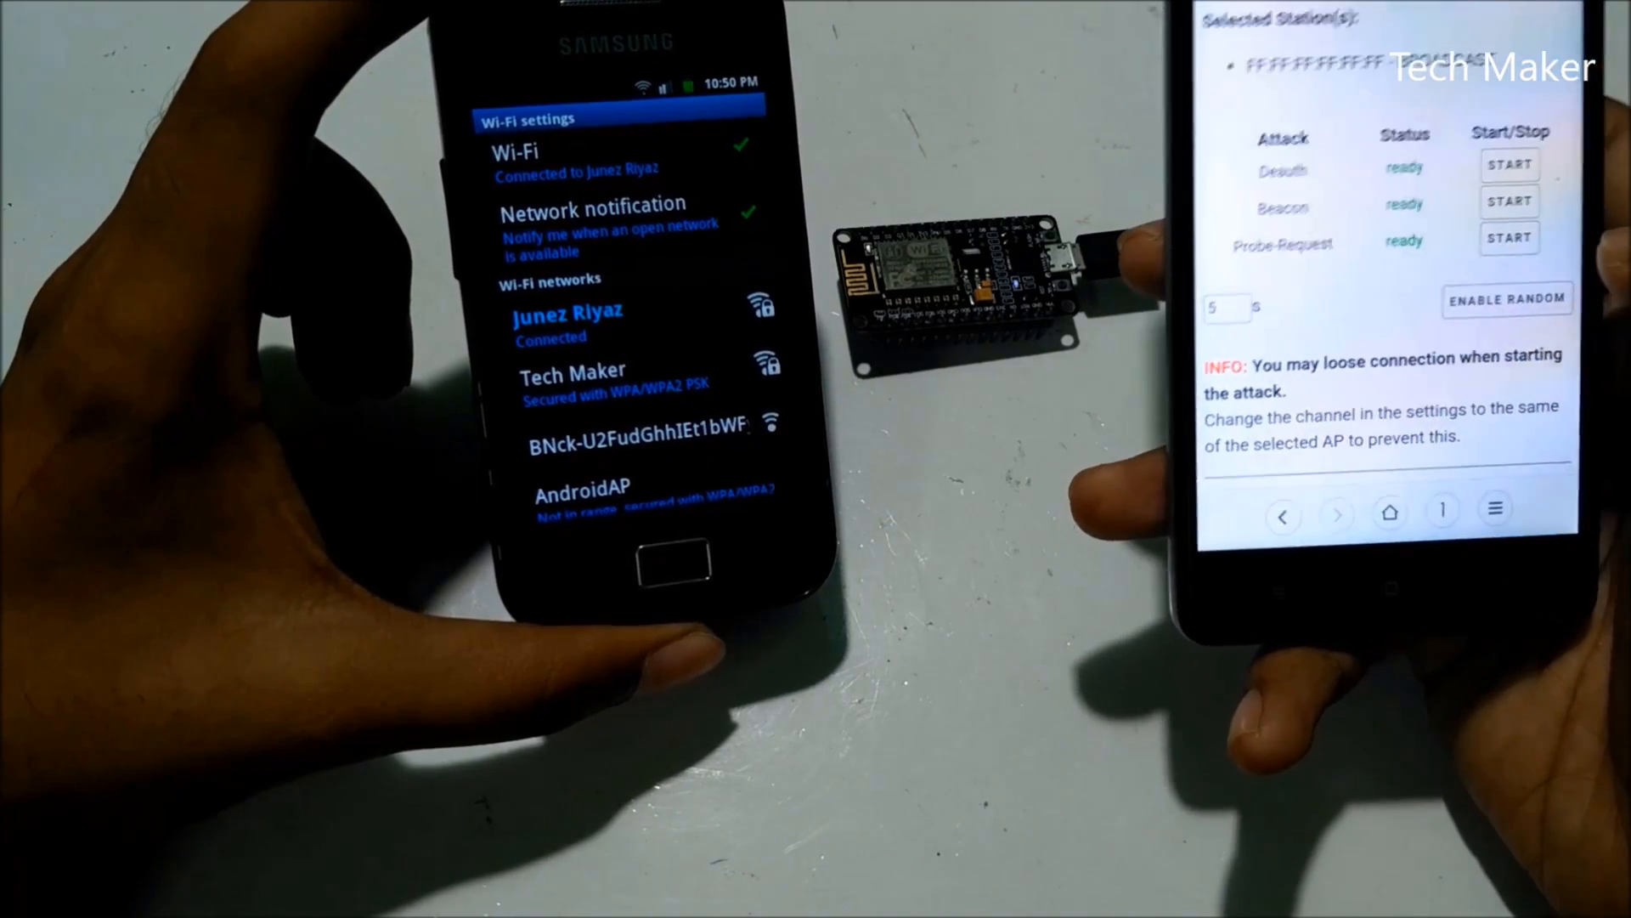
pyautogui.click(1506, 301)
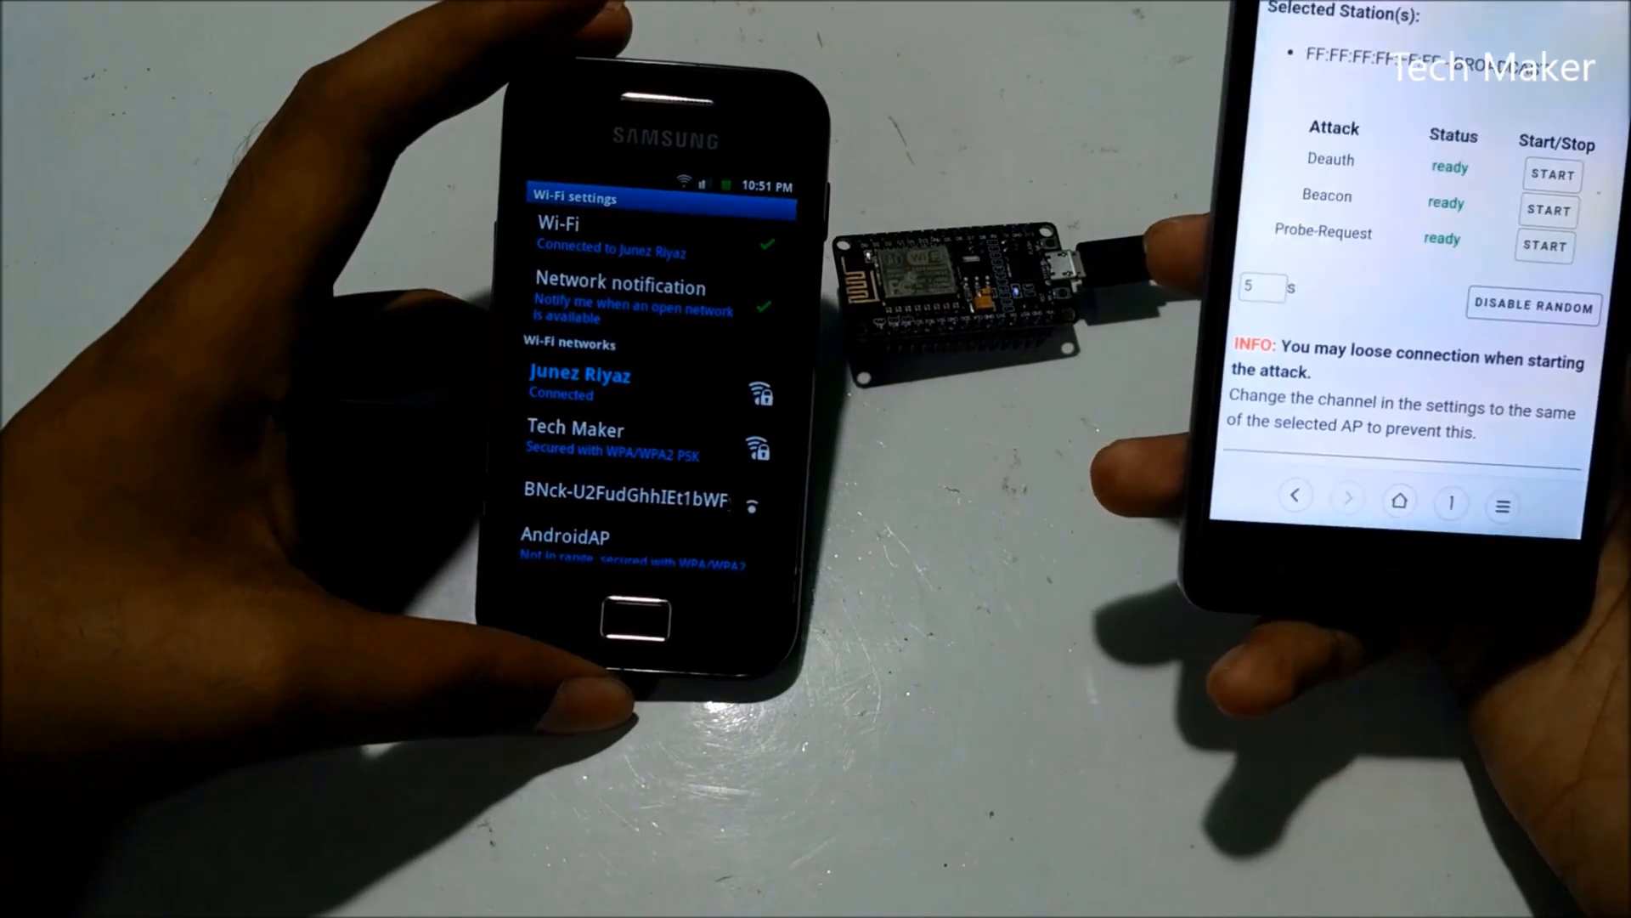
# Start the random beacon flood and scroll the Samsung list of fake networks
pyautogui.click(1548, 212)
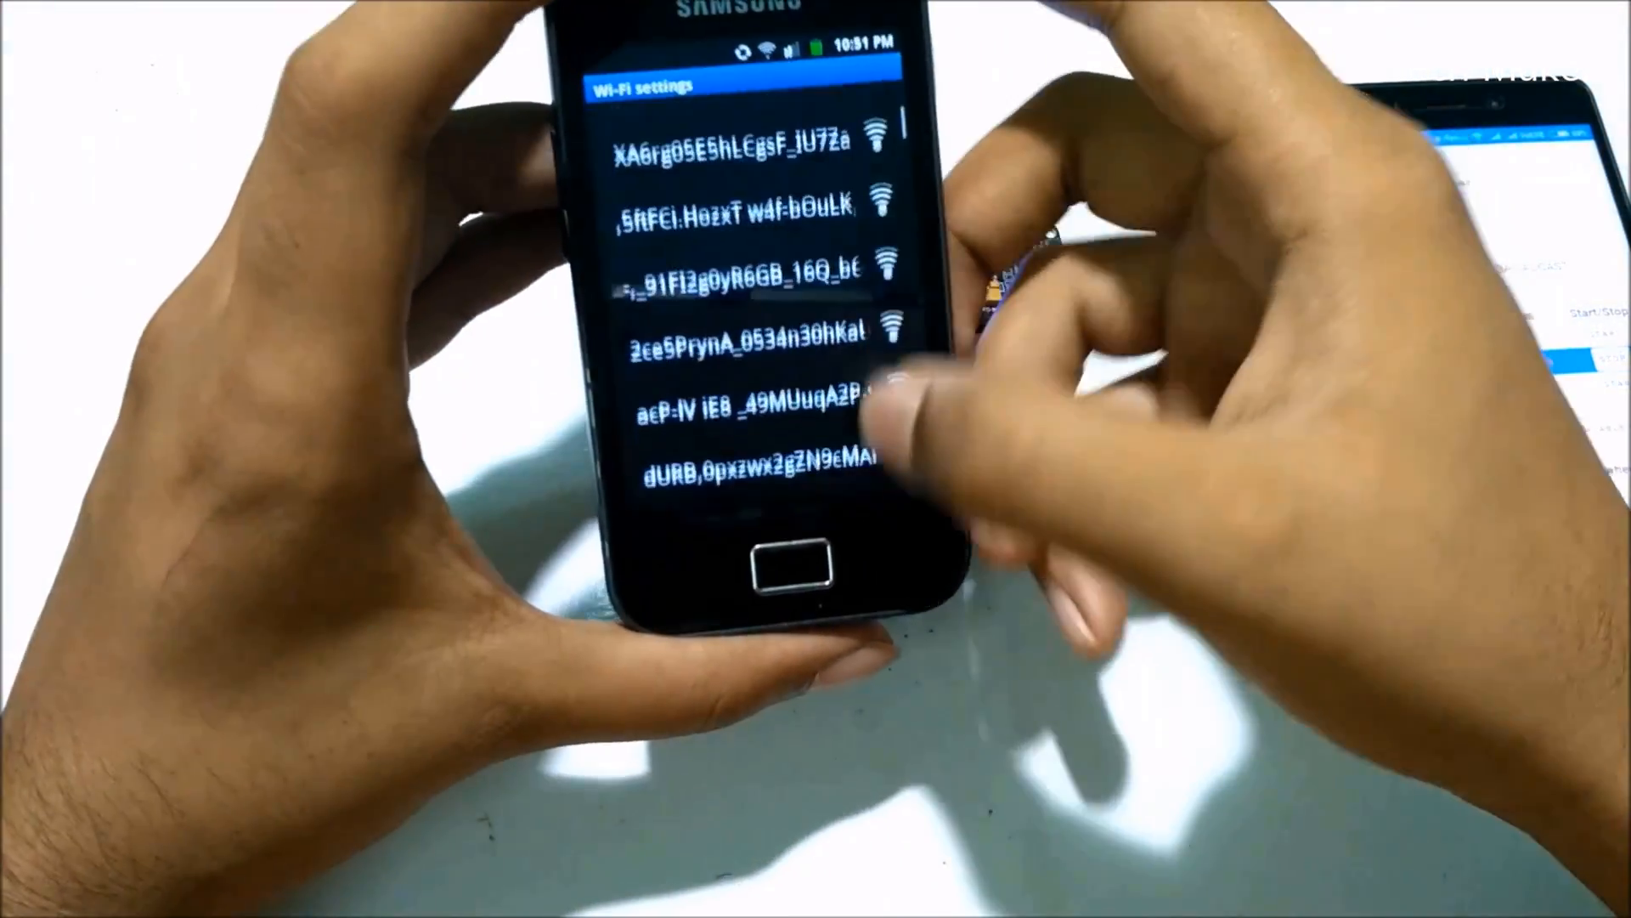
pyautogui.scroll(-3)
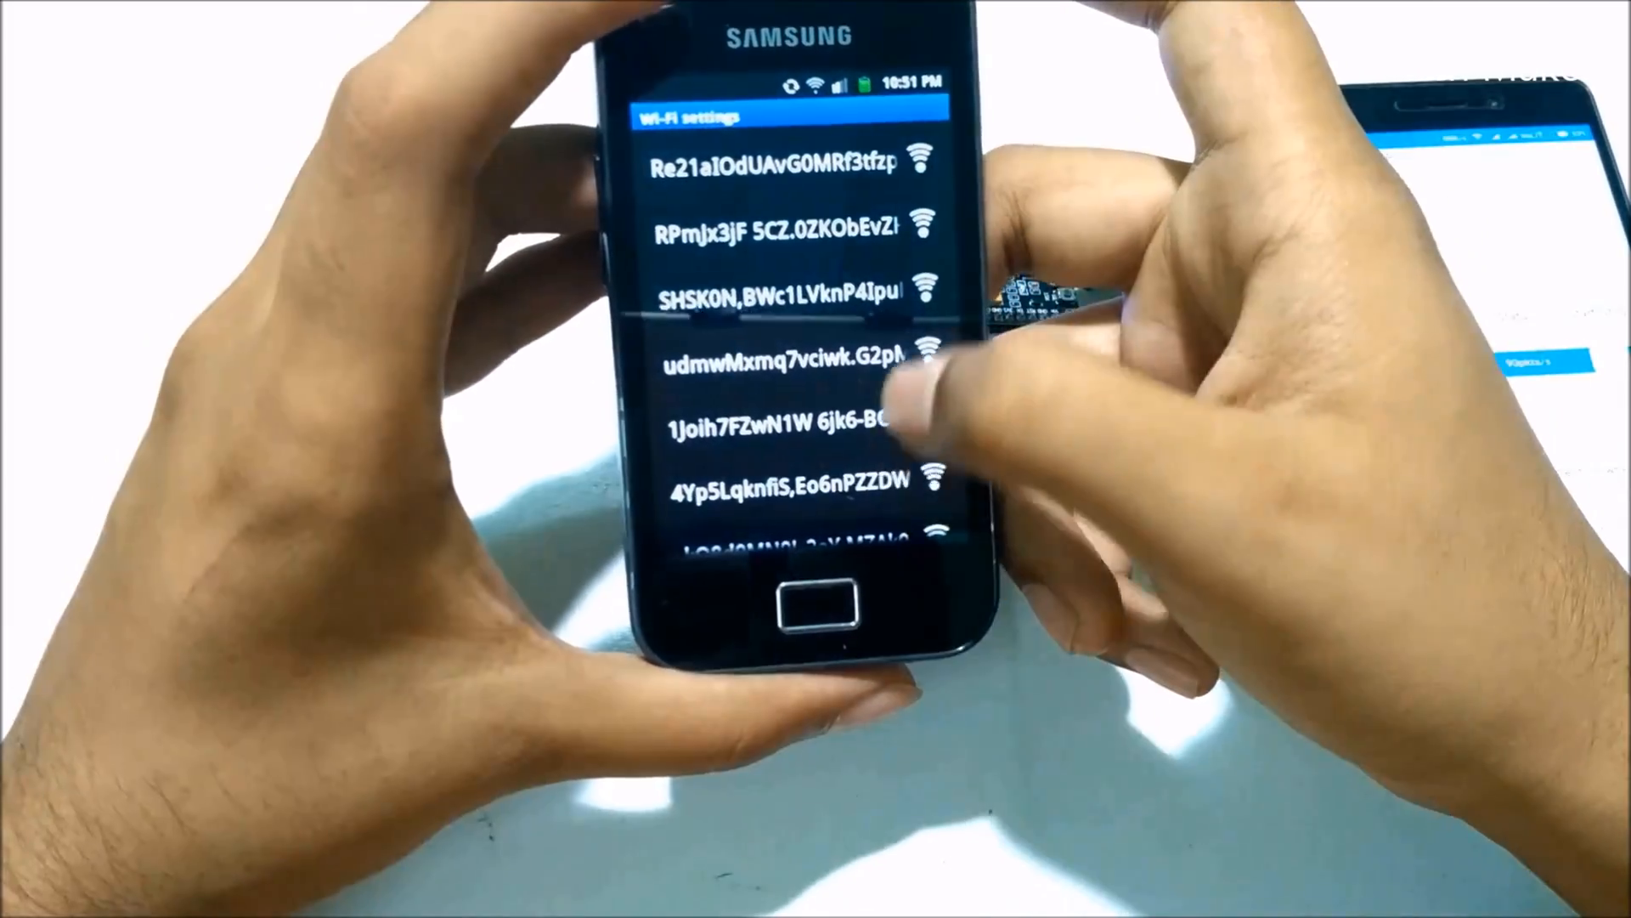
pyautogui.scroll(-3)
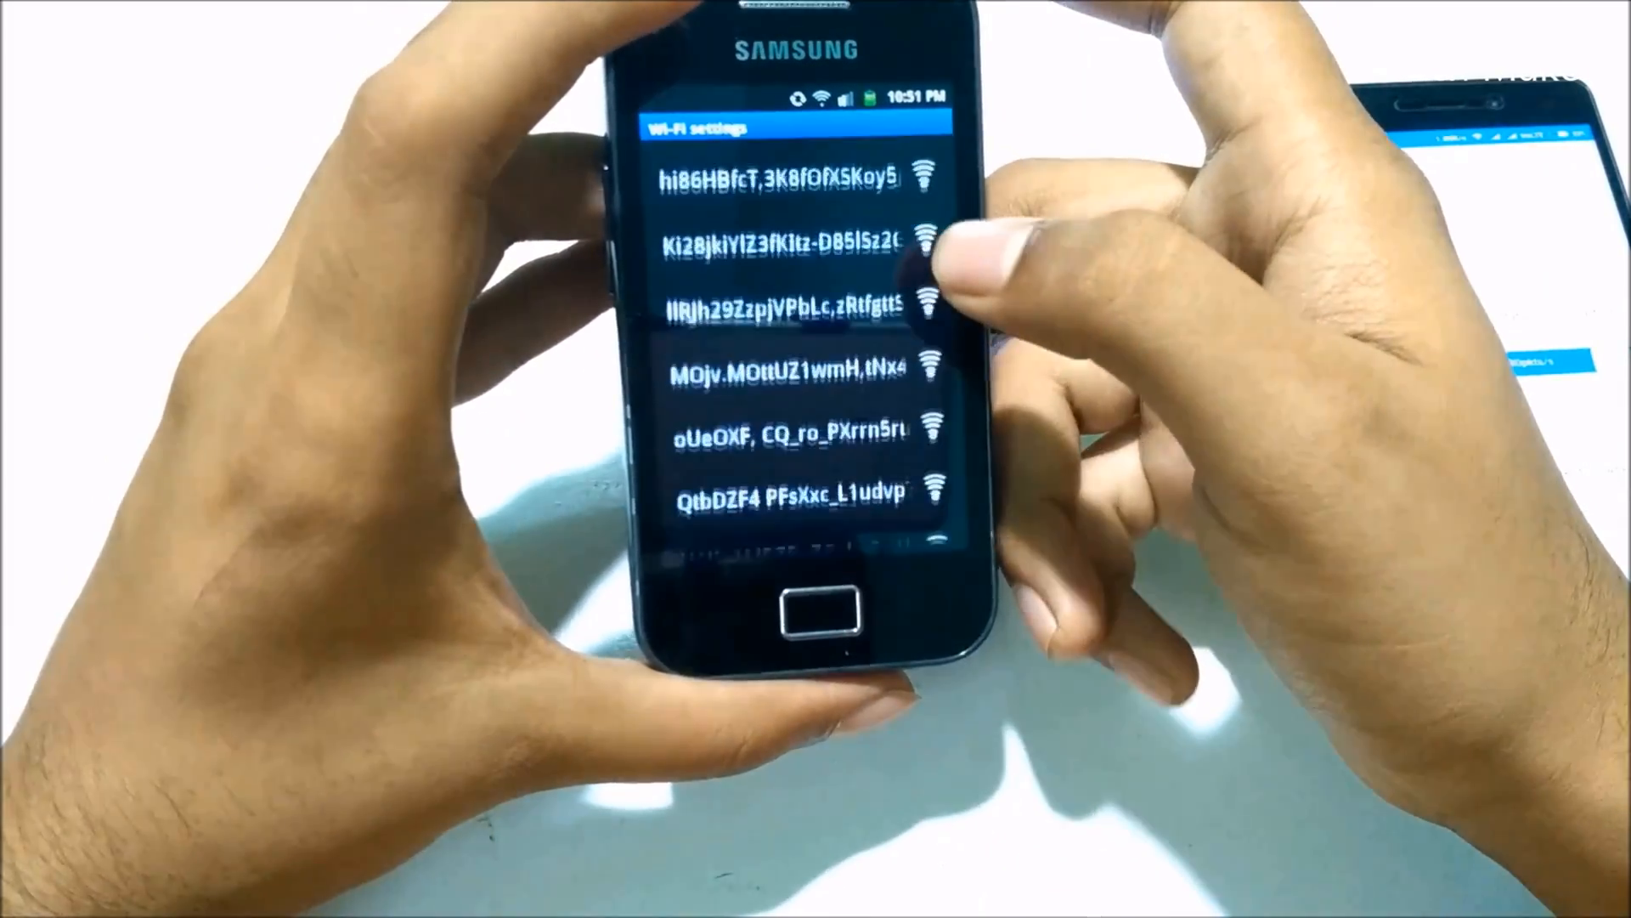
pyautogui.scroll(-3)
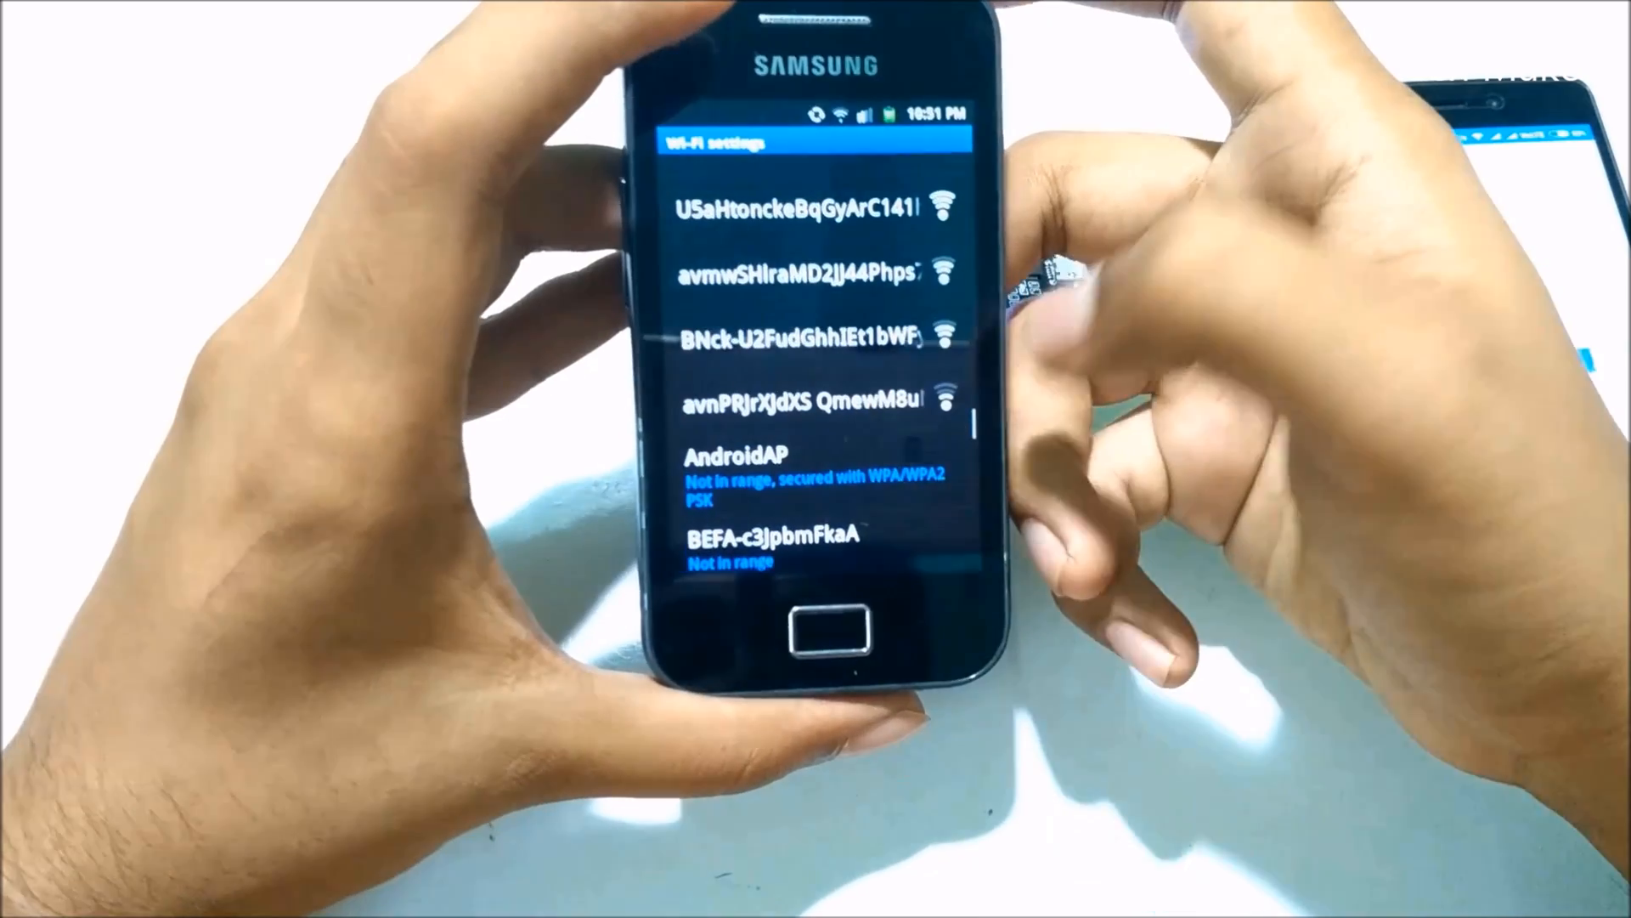
pyautogui.scroll(-3)
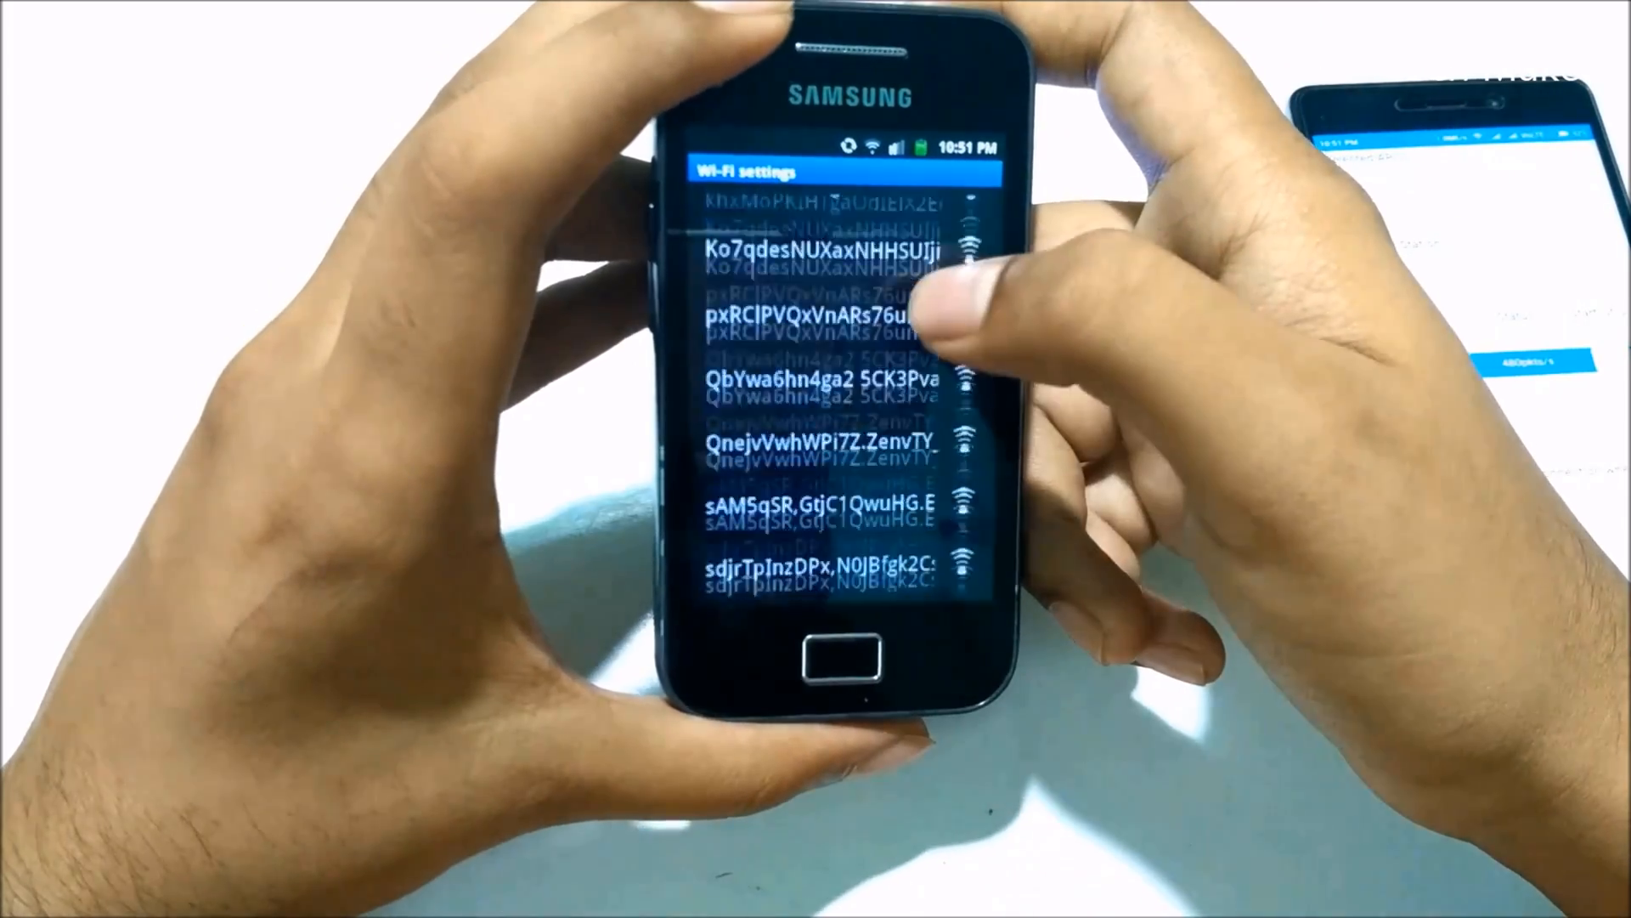
pyautogui.scroll(-3)
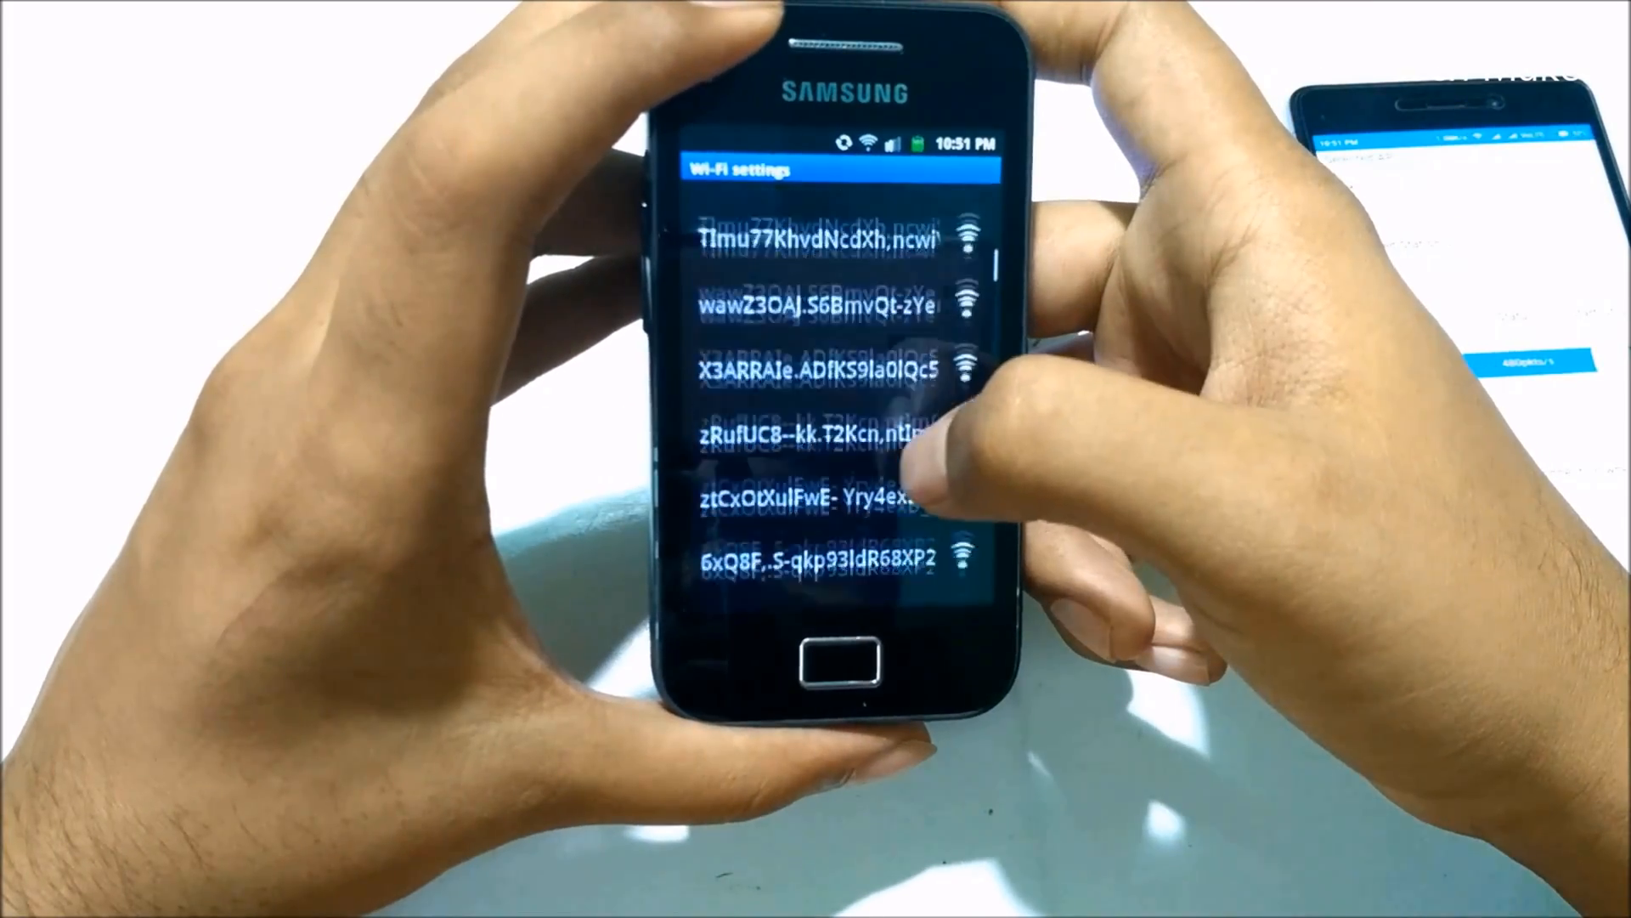